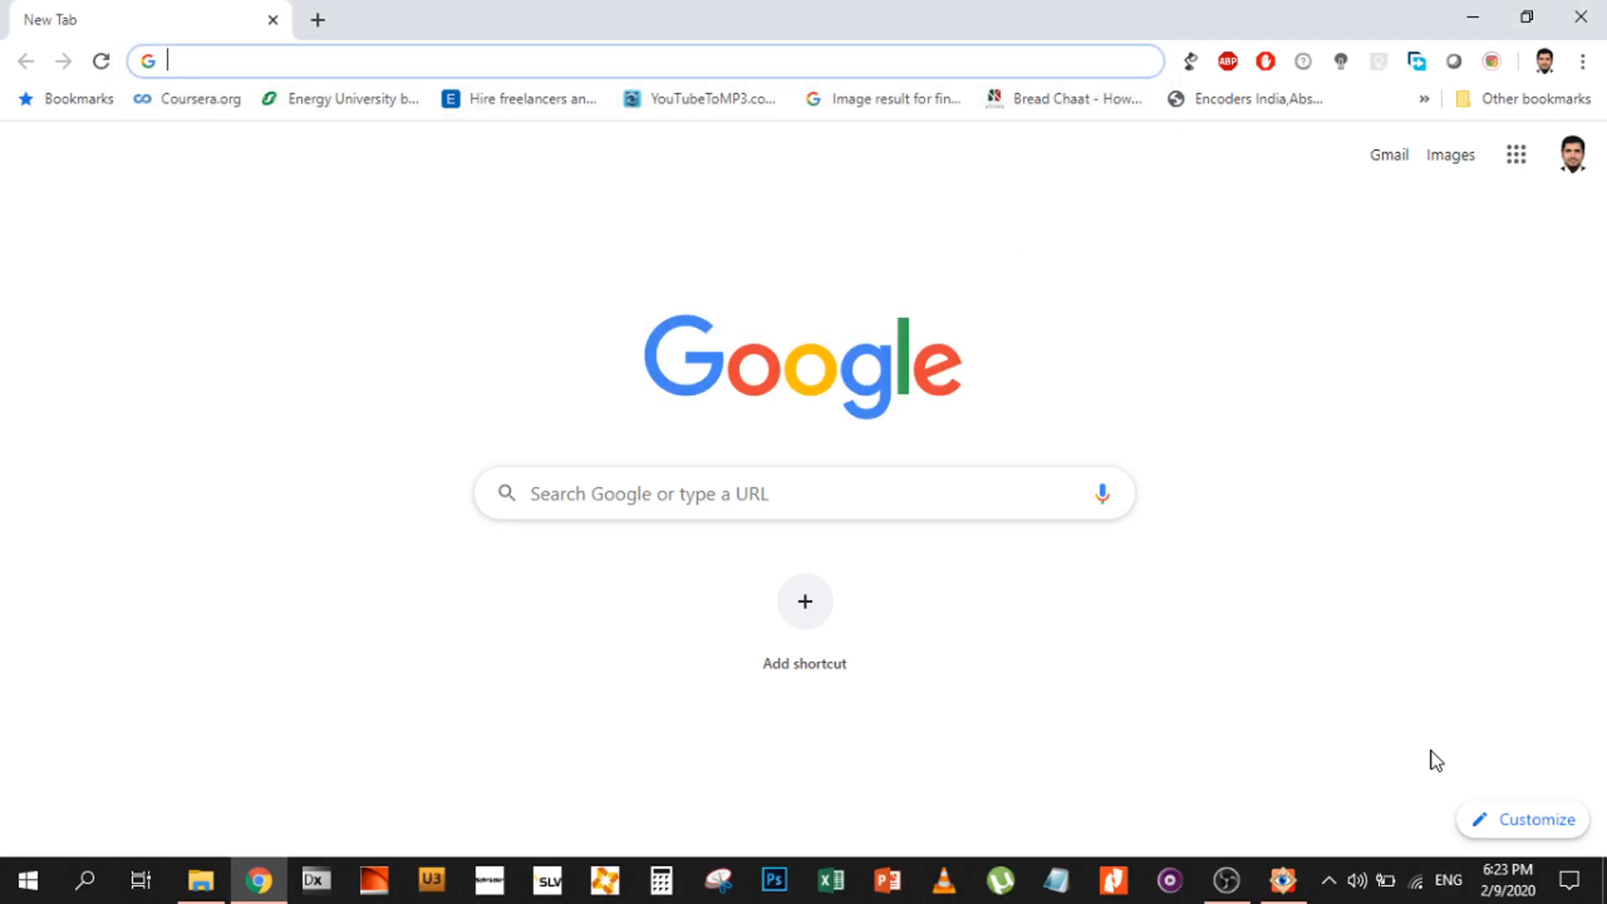
# Search Google for 'dwg viewer' and open Autodesk's Compare DWG Viewers result
pyautogui.write('d')
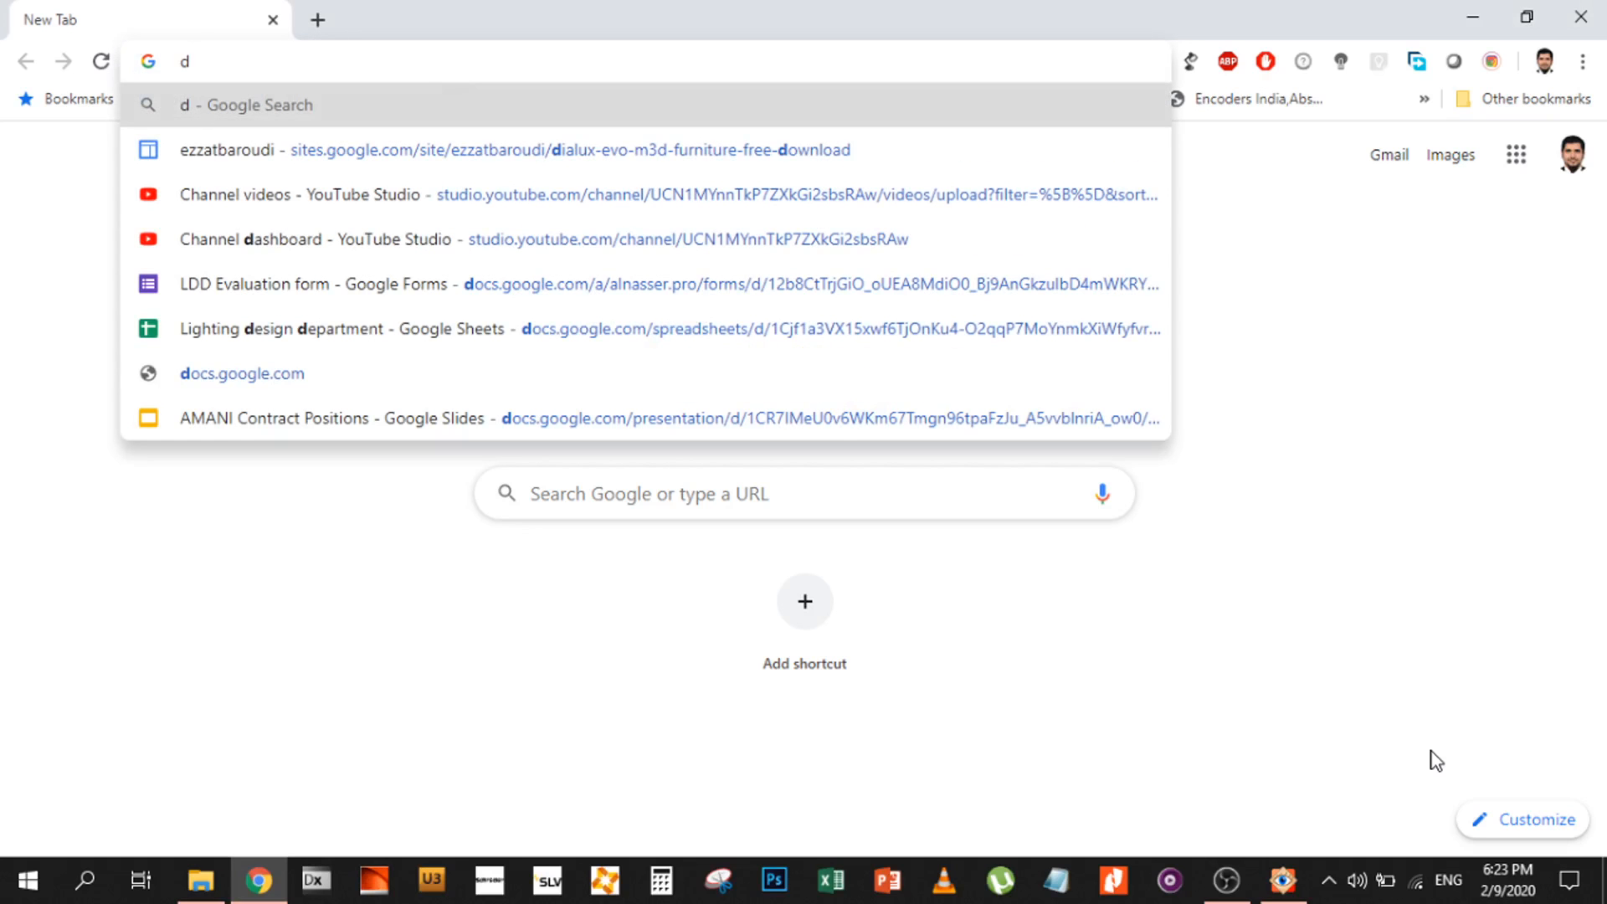
pyautogui.write('wg')
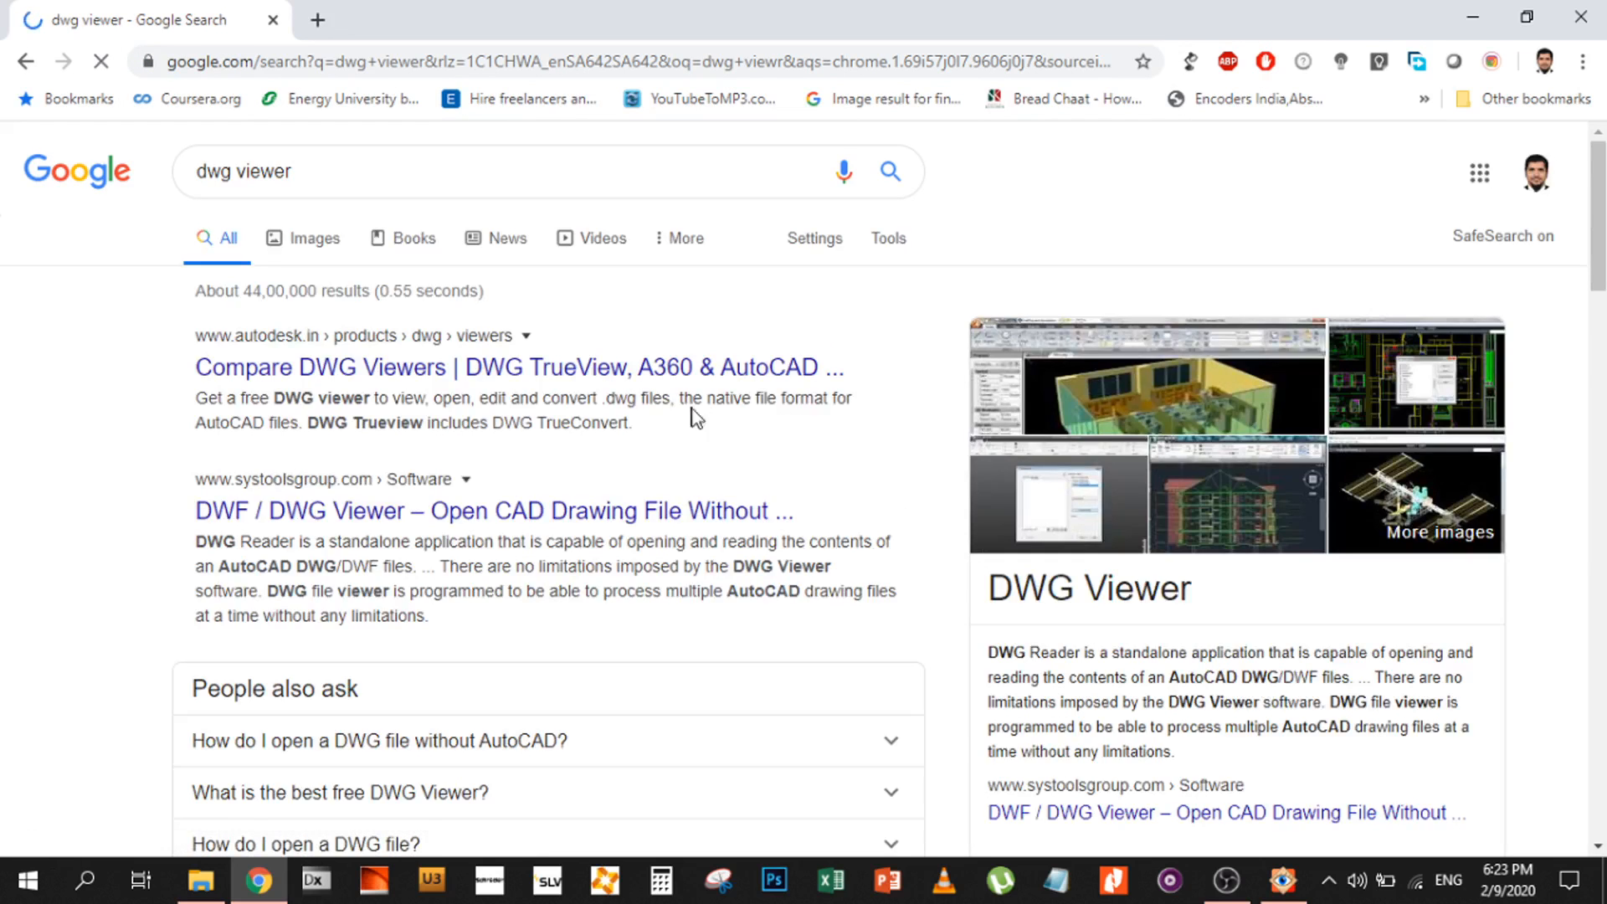
pyautogui.click(520, 367)
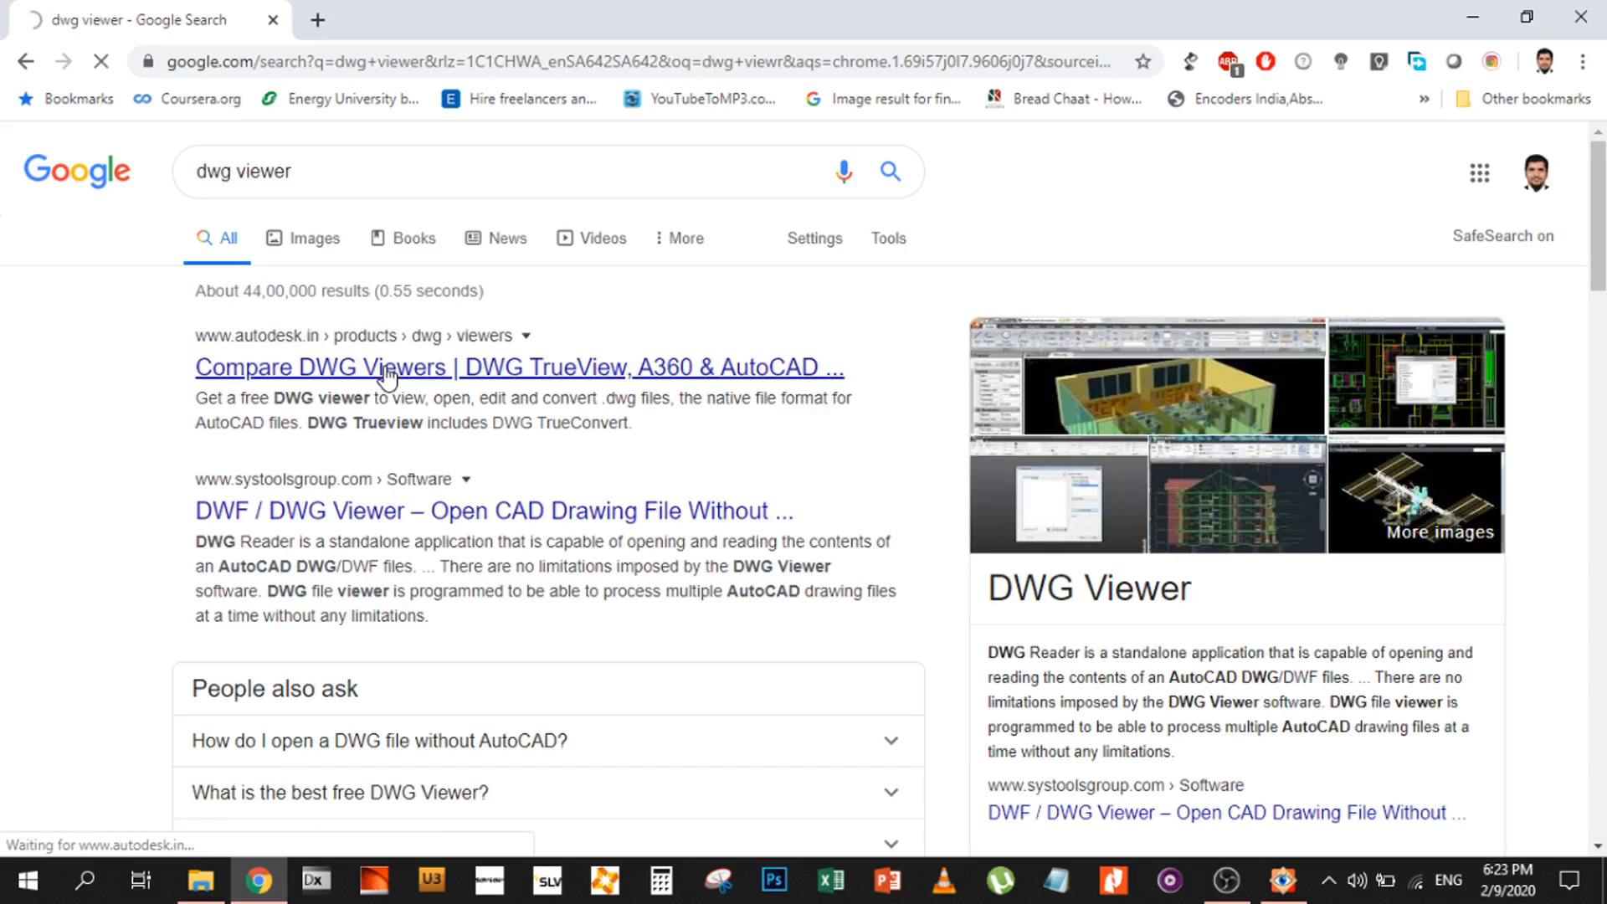
# Scroll the Compare DWG Viewers page down to the products table showing DWG TrueView
pyautogui.click(519, 367)
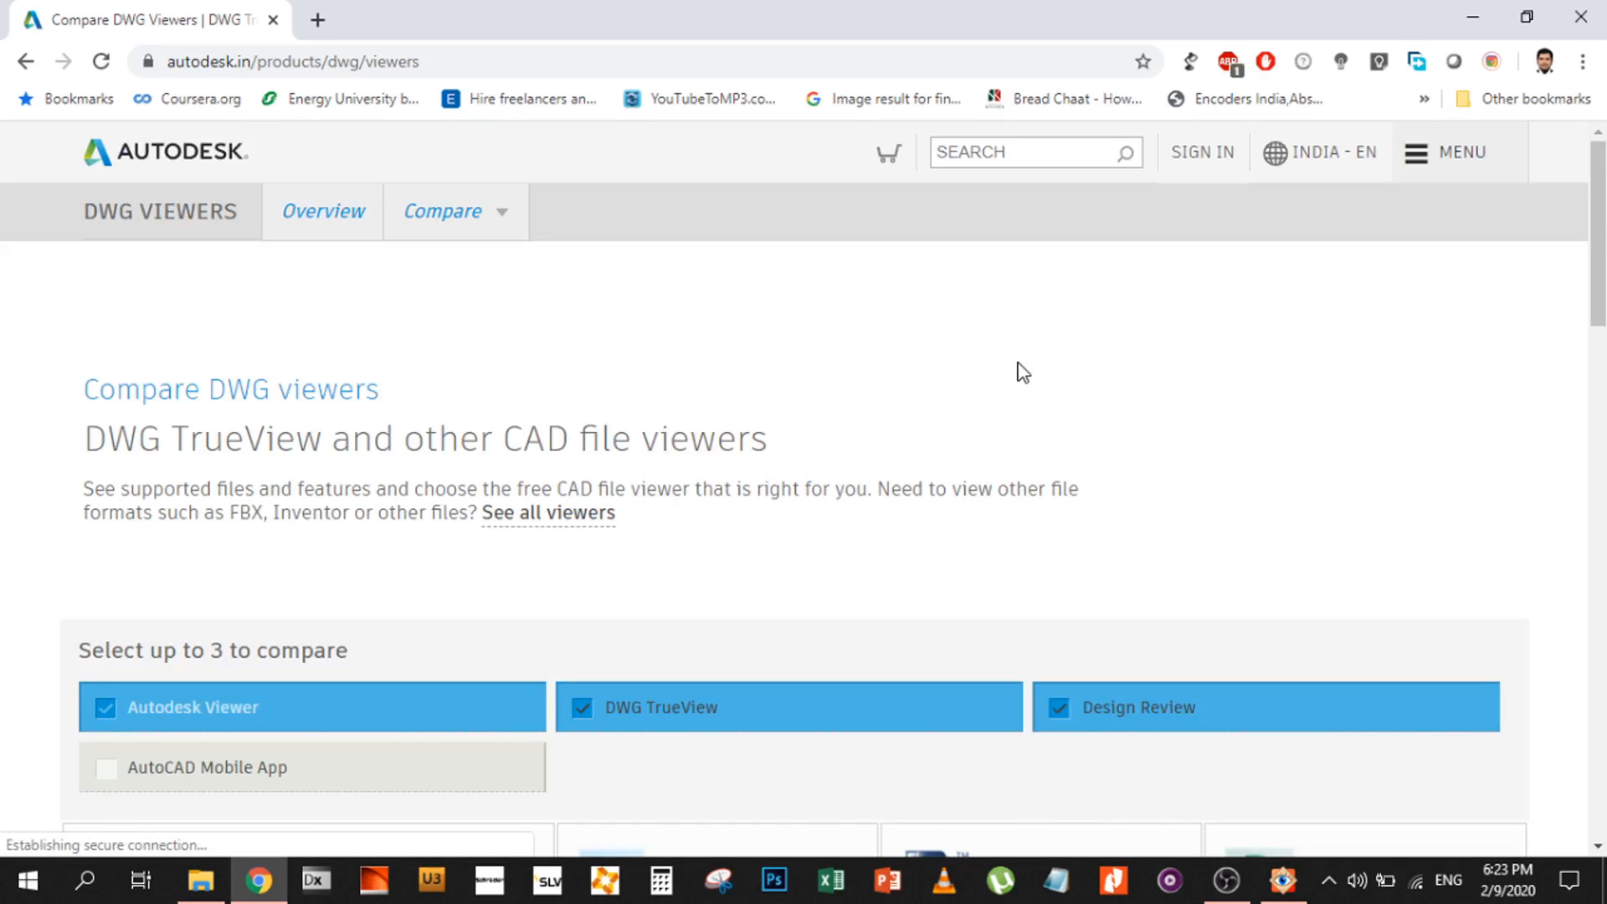
pyautogui.scroll(-3)
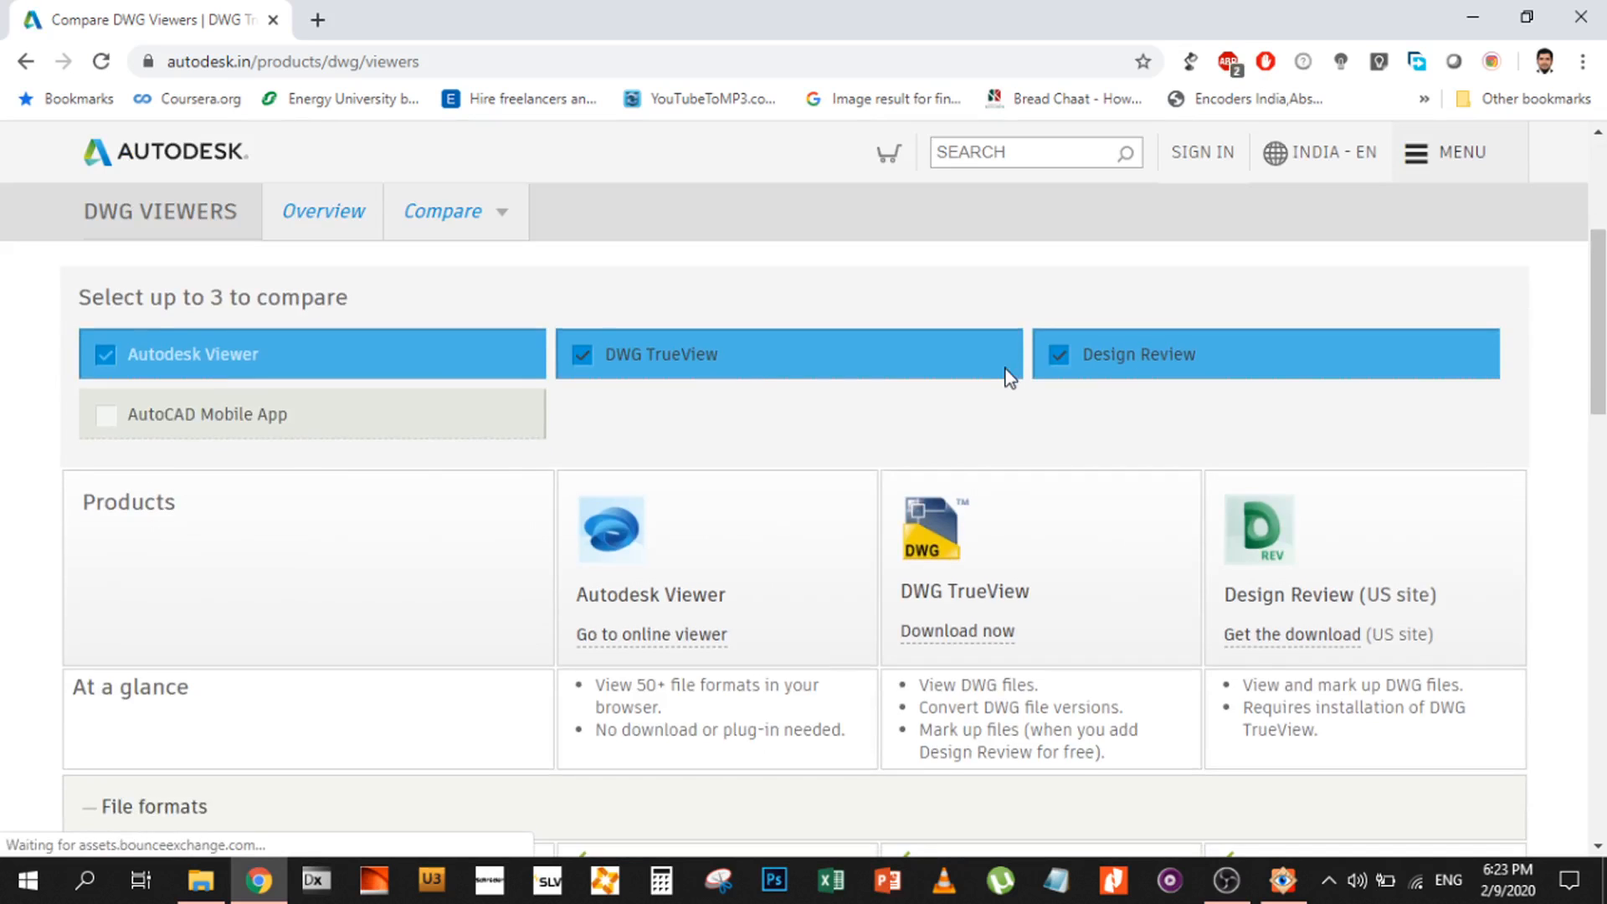
pyautogui.scroll(-3)
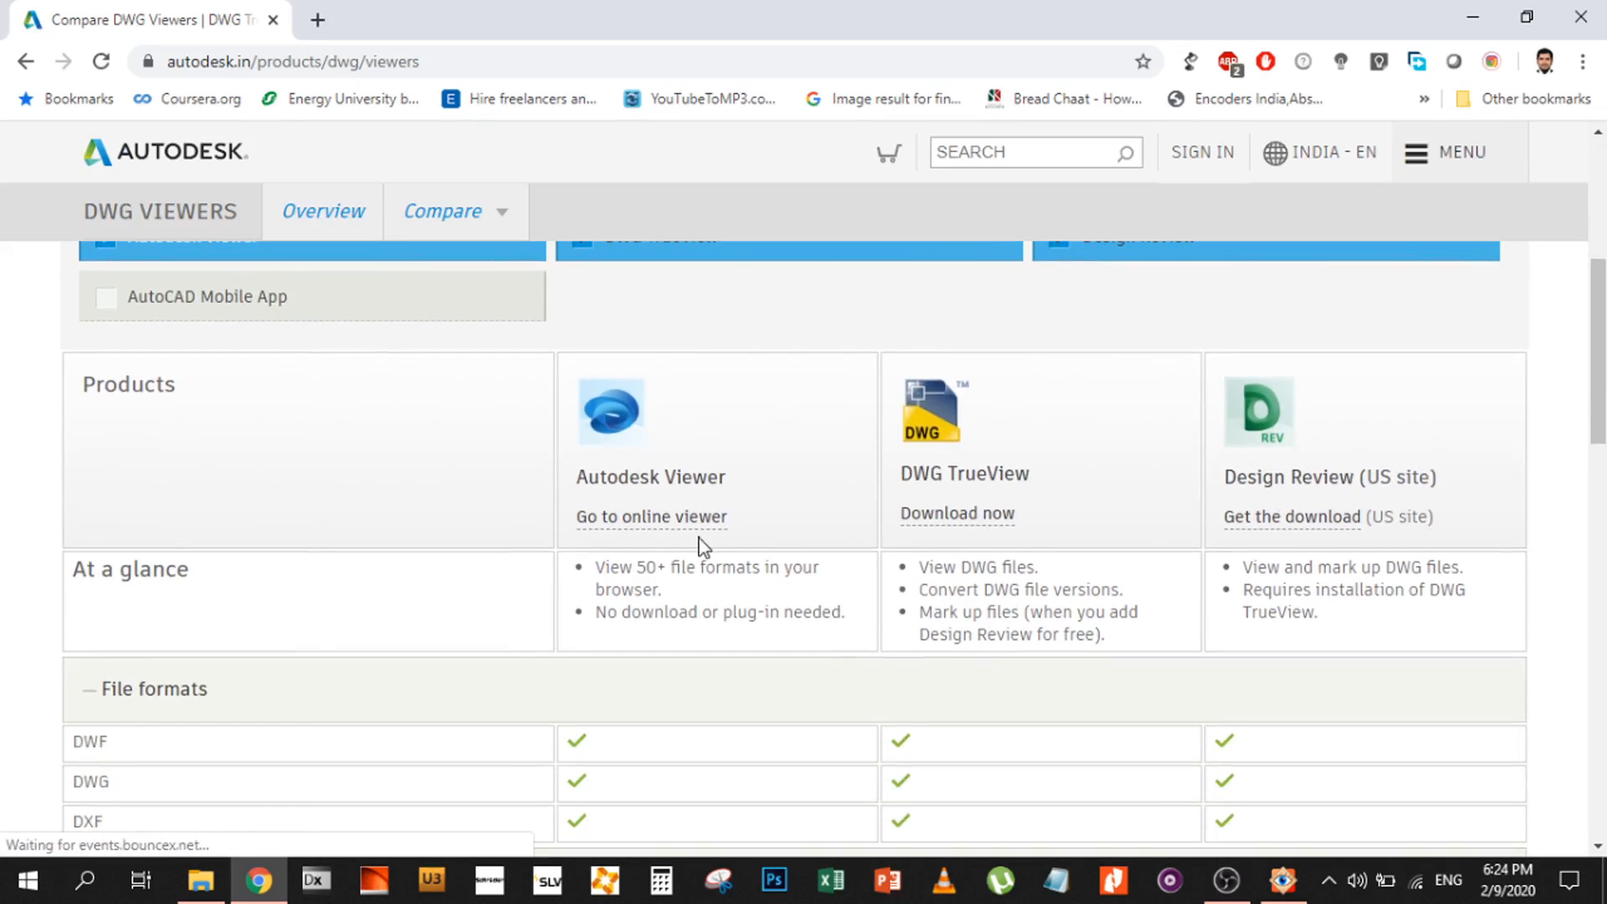
pyautogui.moveTo(968, 482)
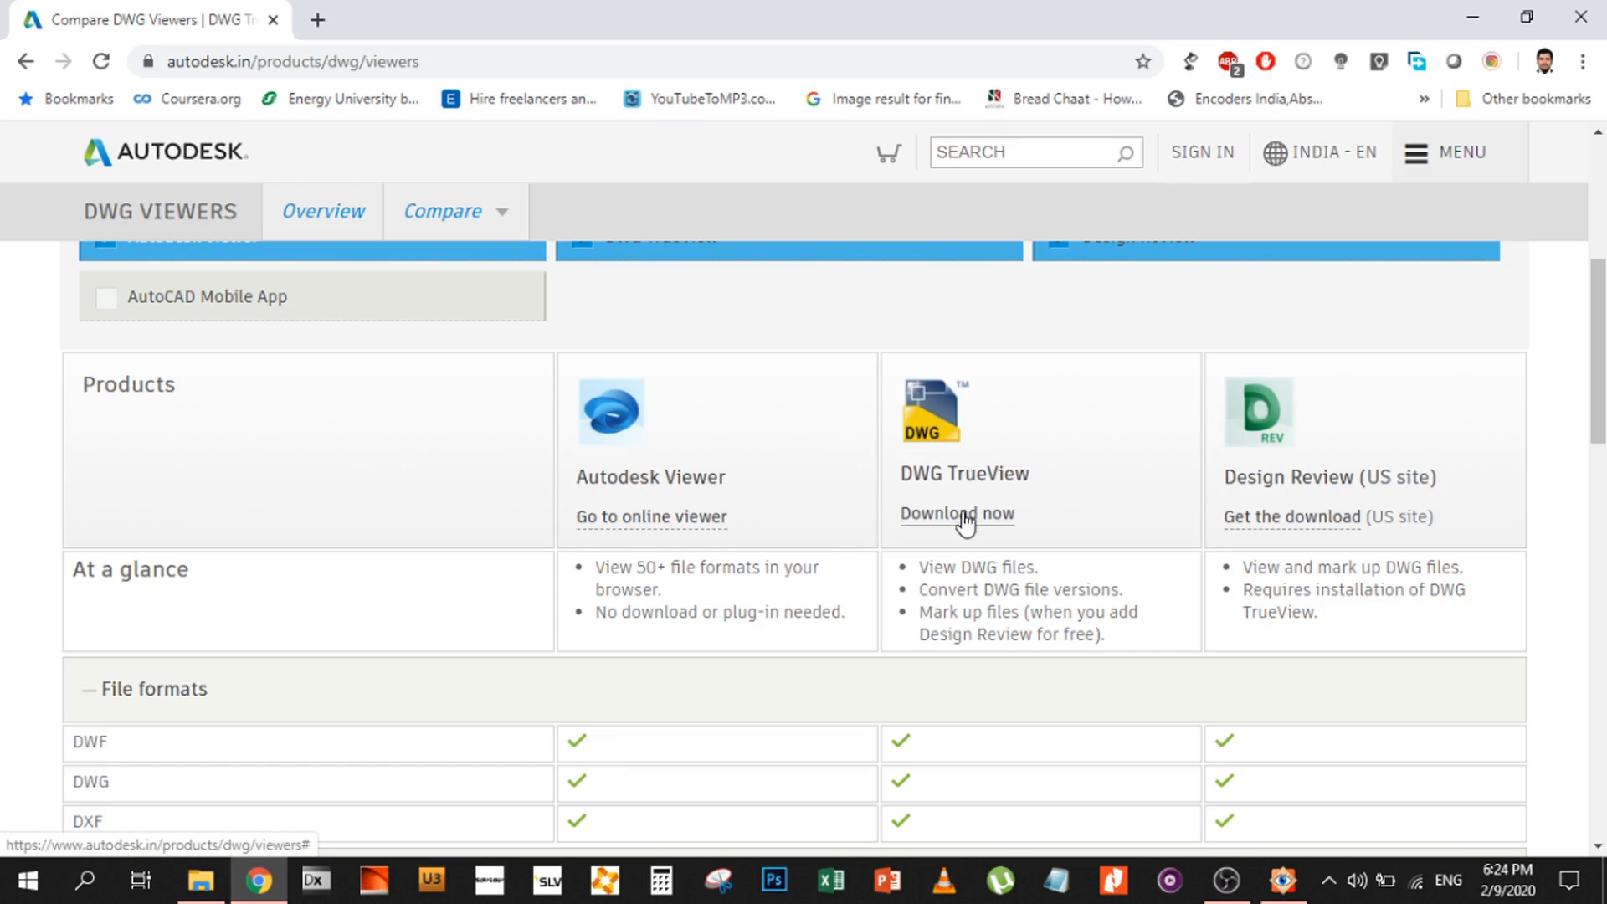
pyautogui.scroll(-3)
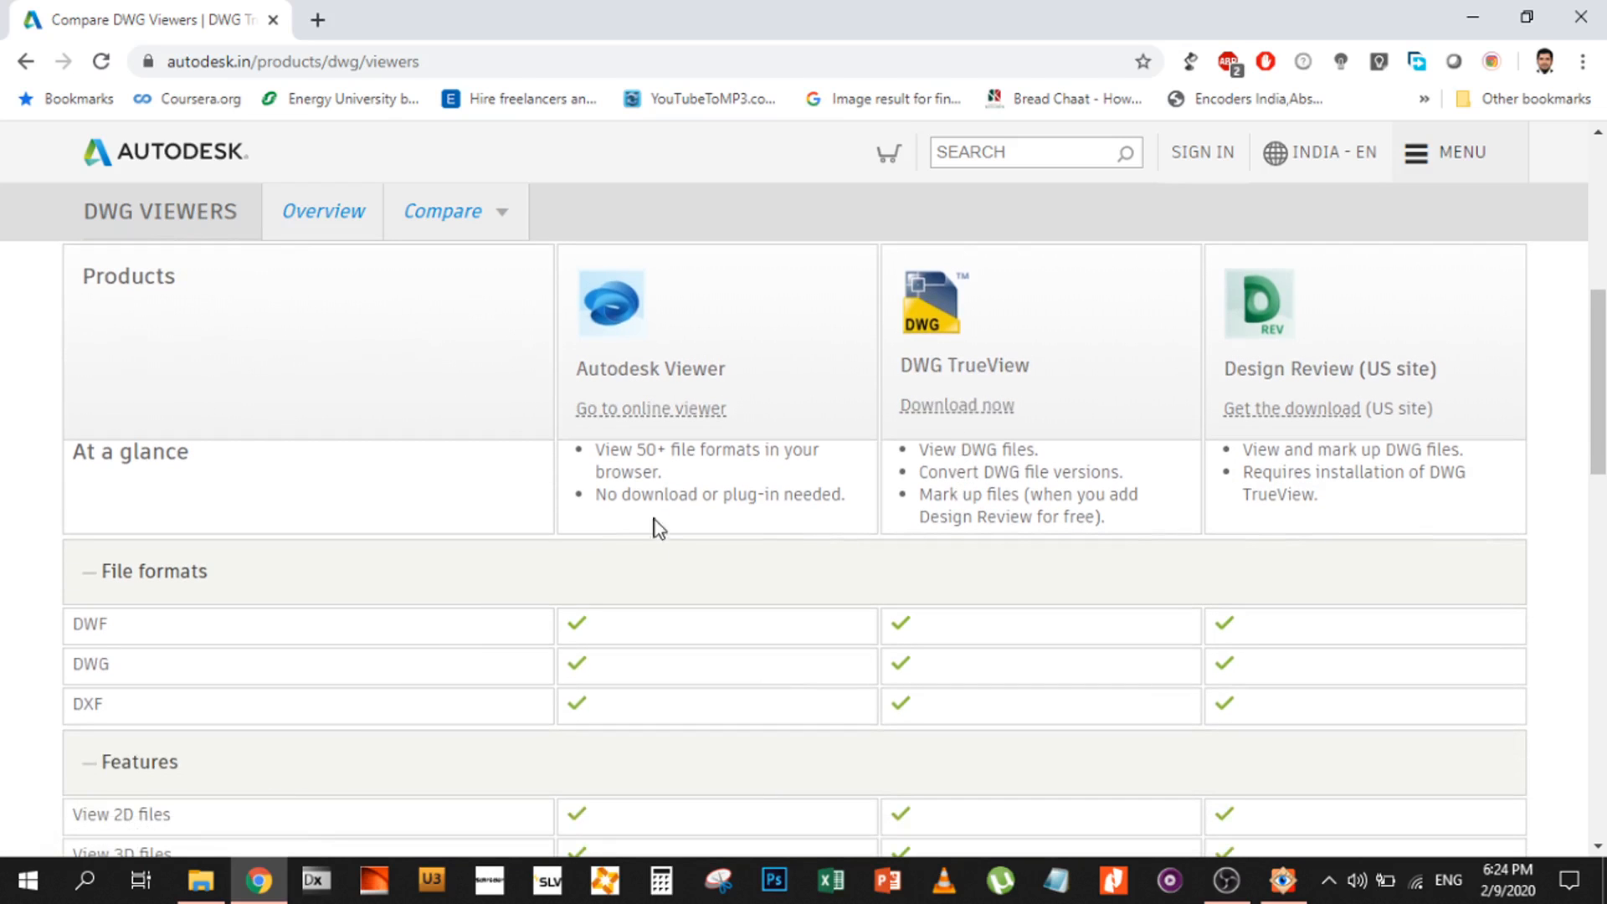
pyautogui.moveTo(1043, 483)
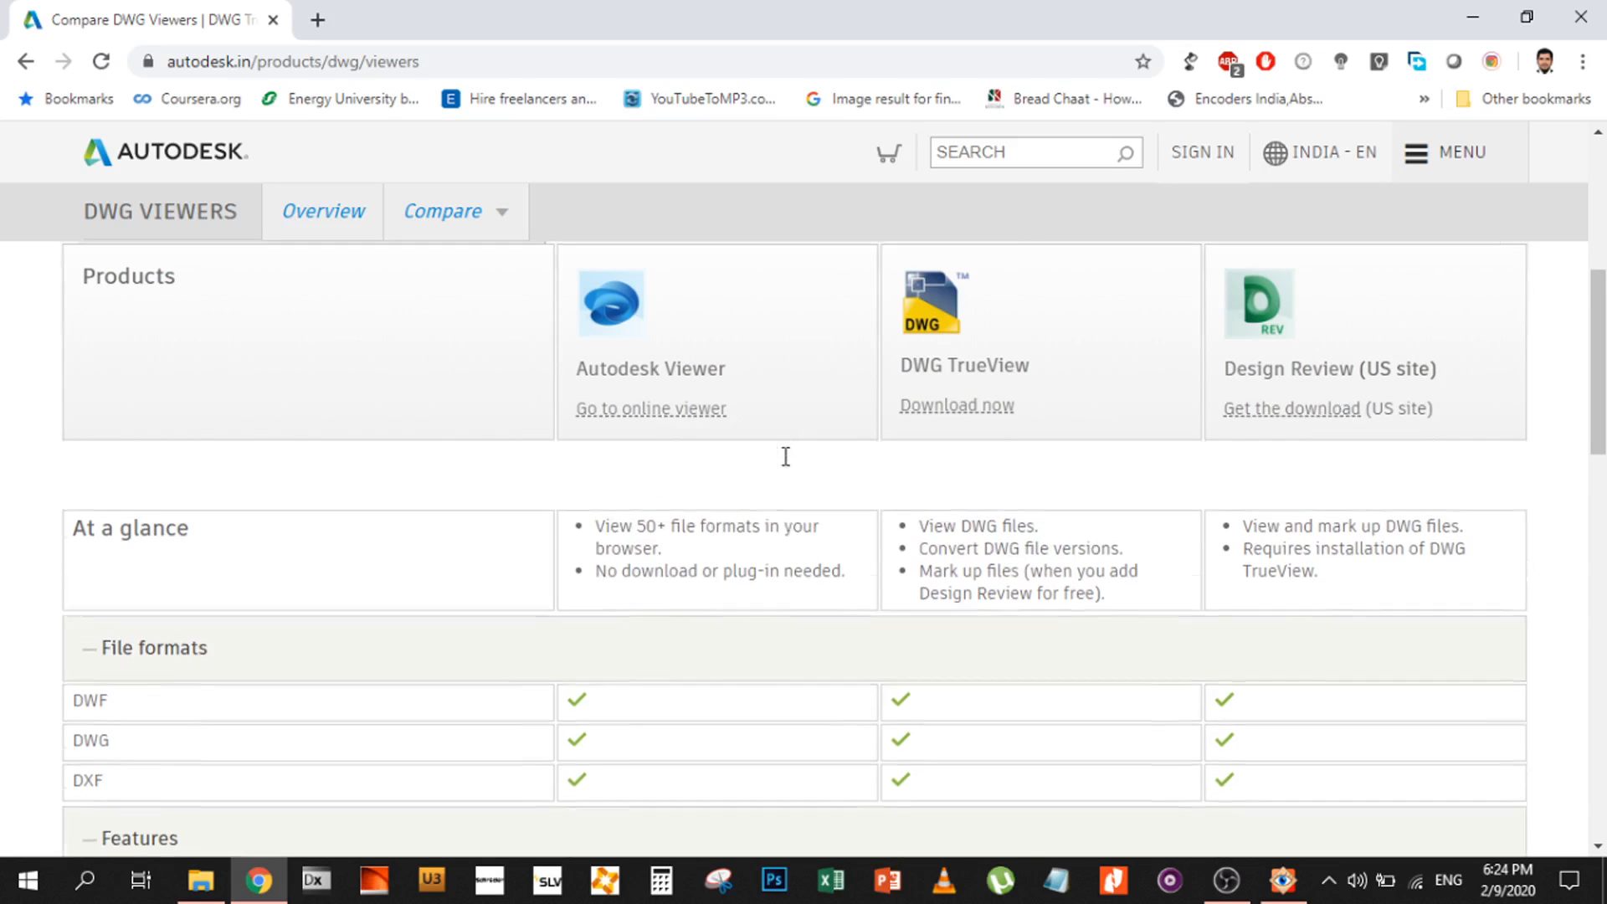
pyautogui.scroll(-3)
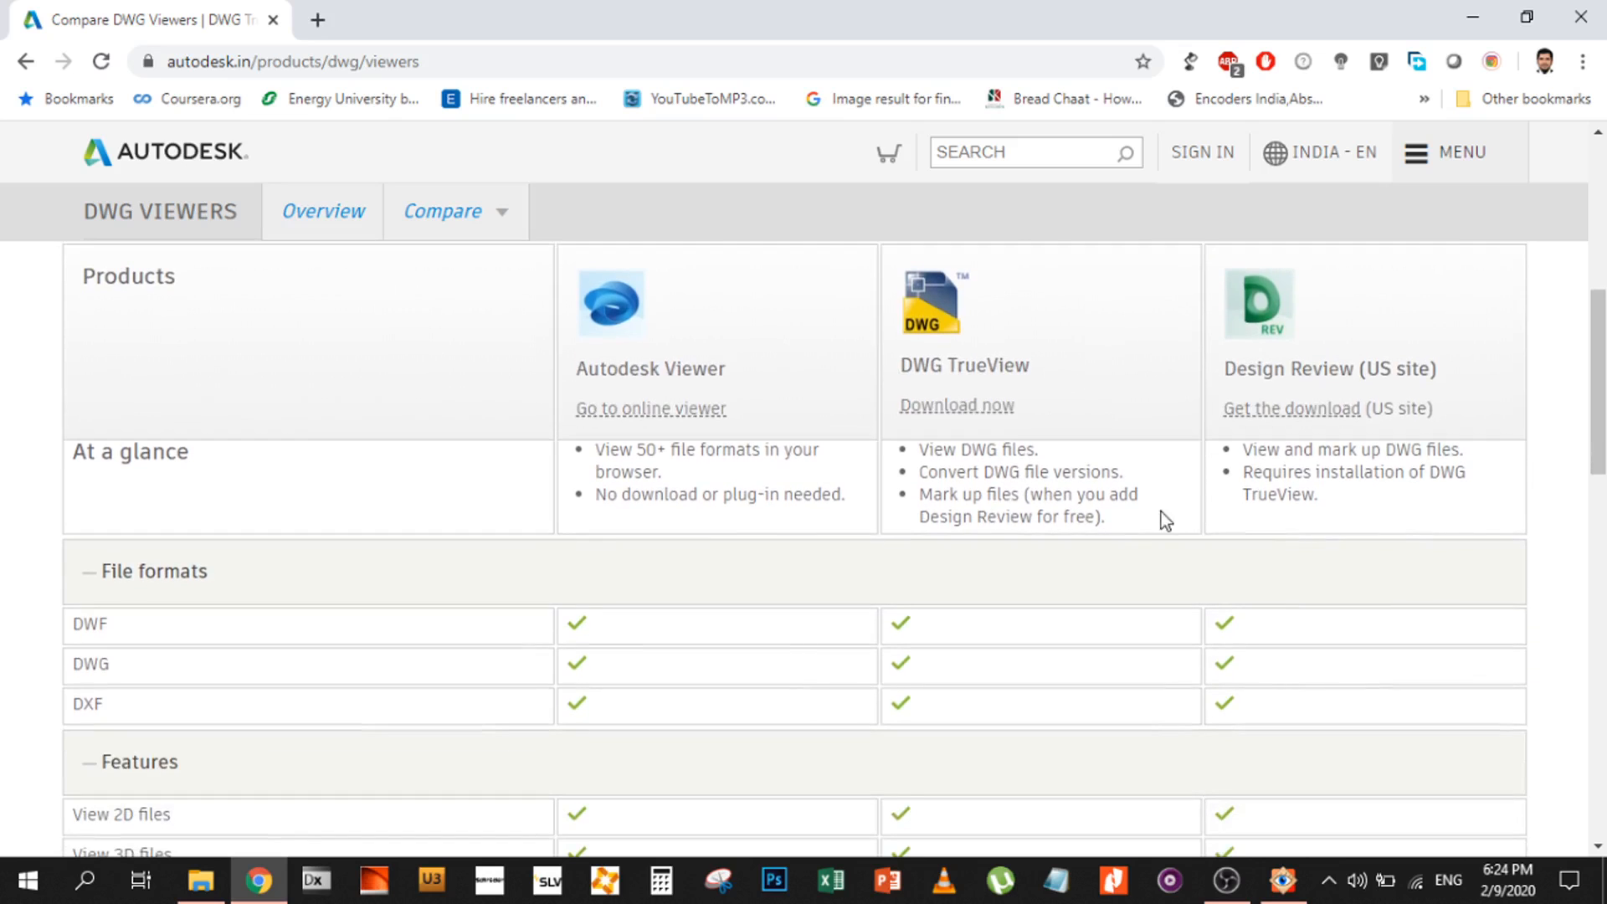
pyautogui.moveTo(1115, 523)
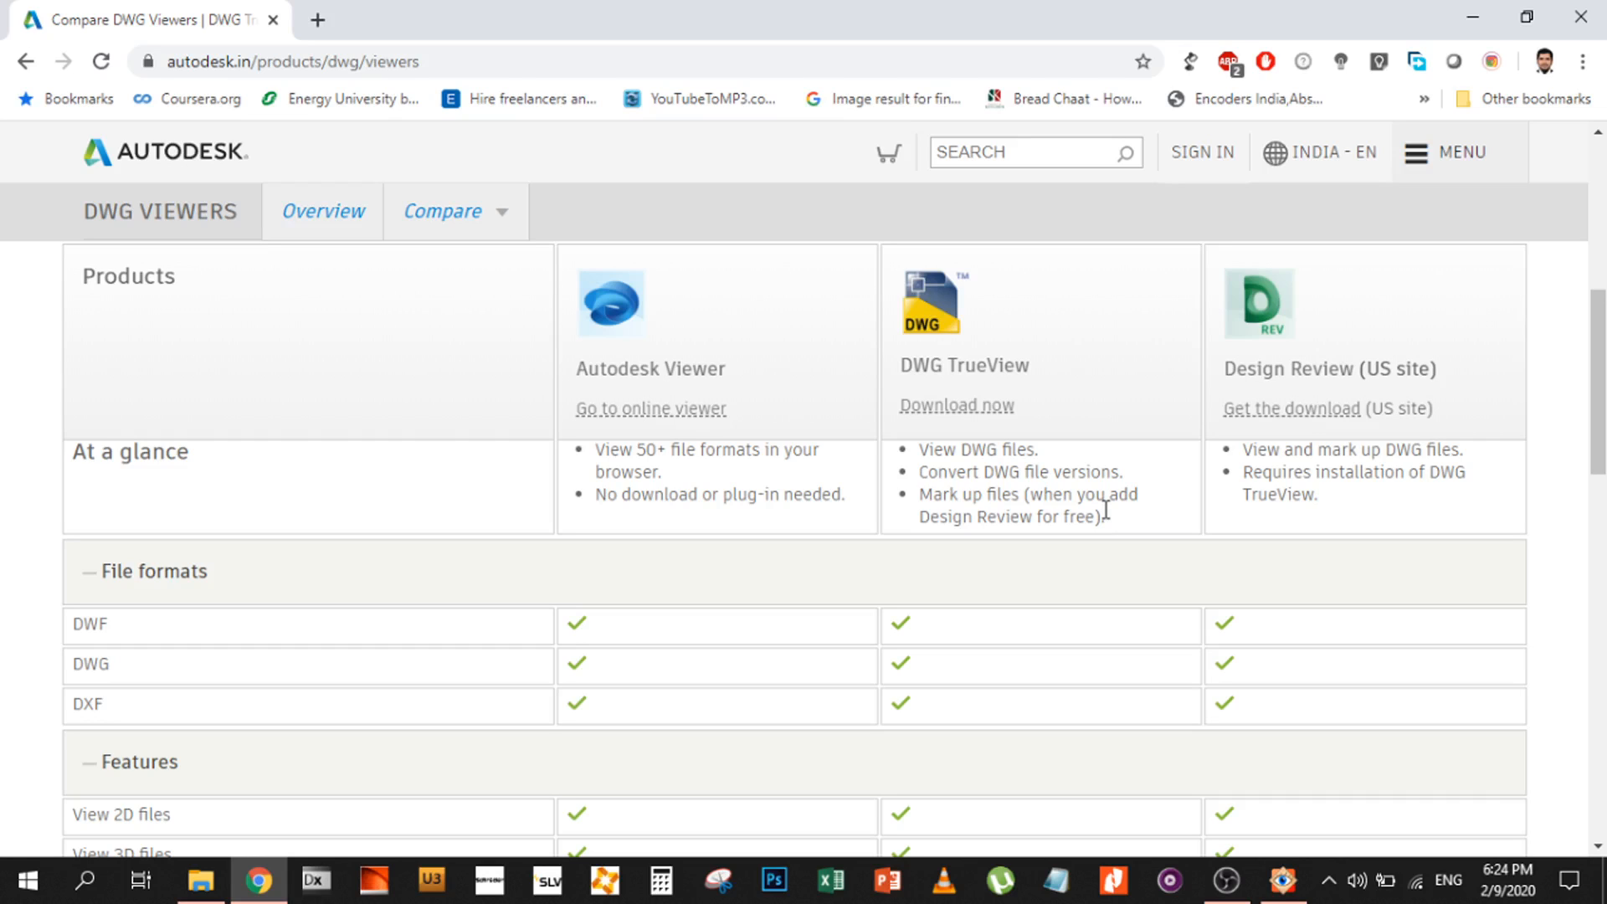
pyautogui.moveTo(1111, 515)
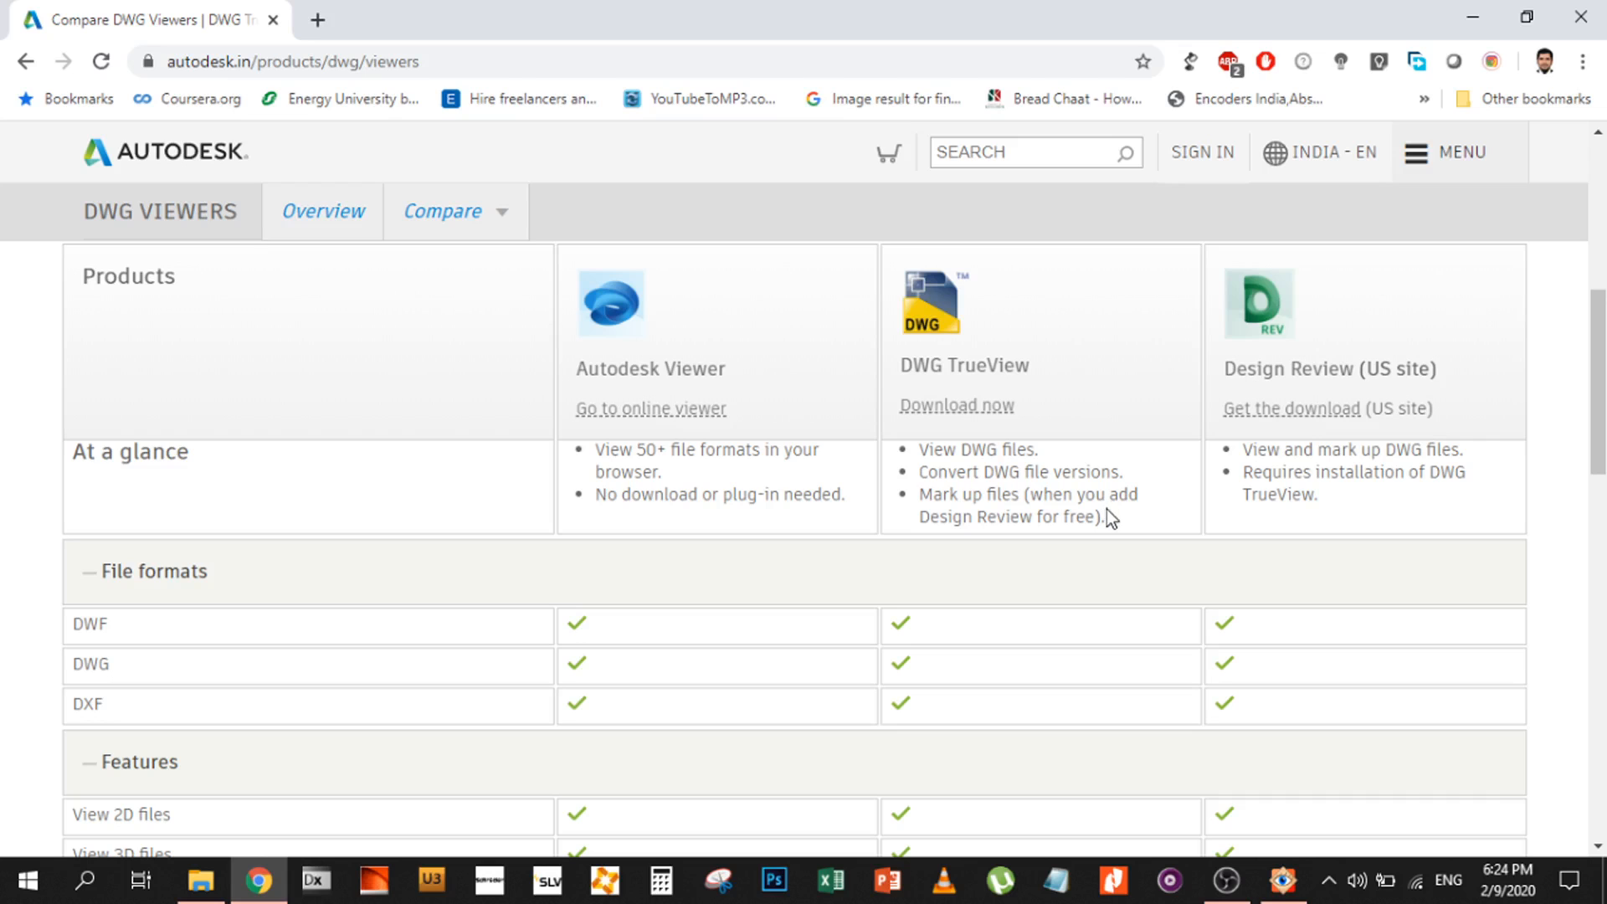
pyautogui.moveTo(260, 880)
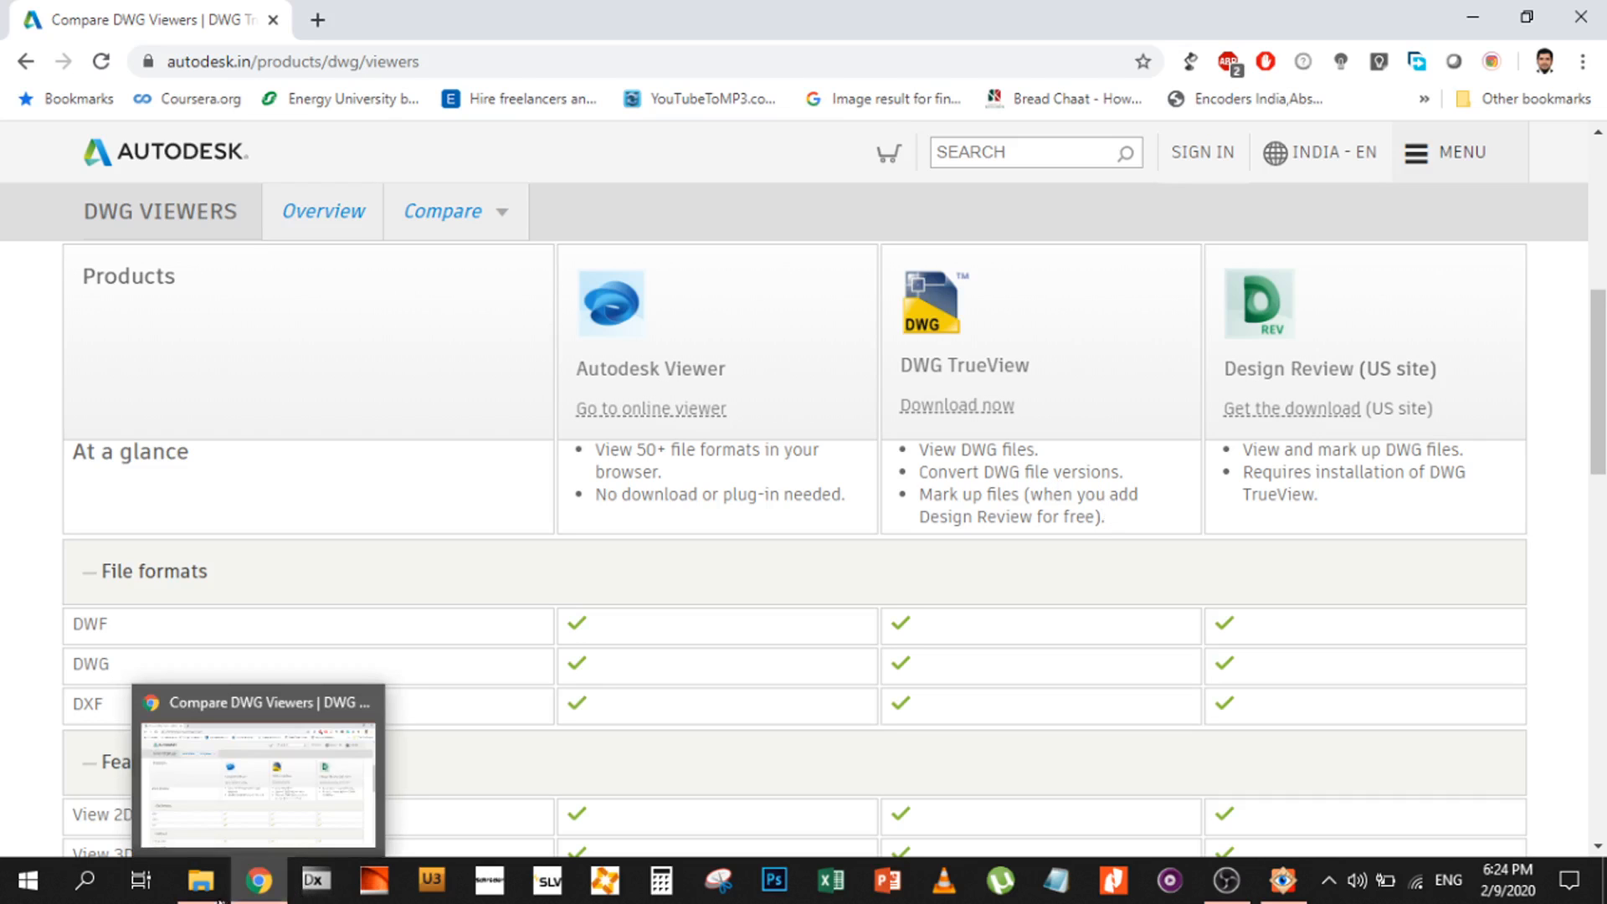
# Search the taskbar for 'dw' to launch Autodesk DWG TrueView 2018
pyautogui.click(85, 880)
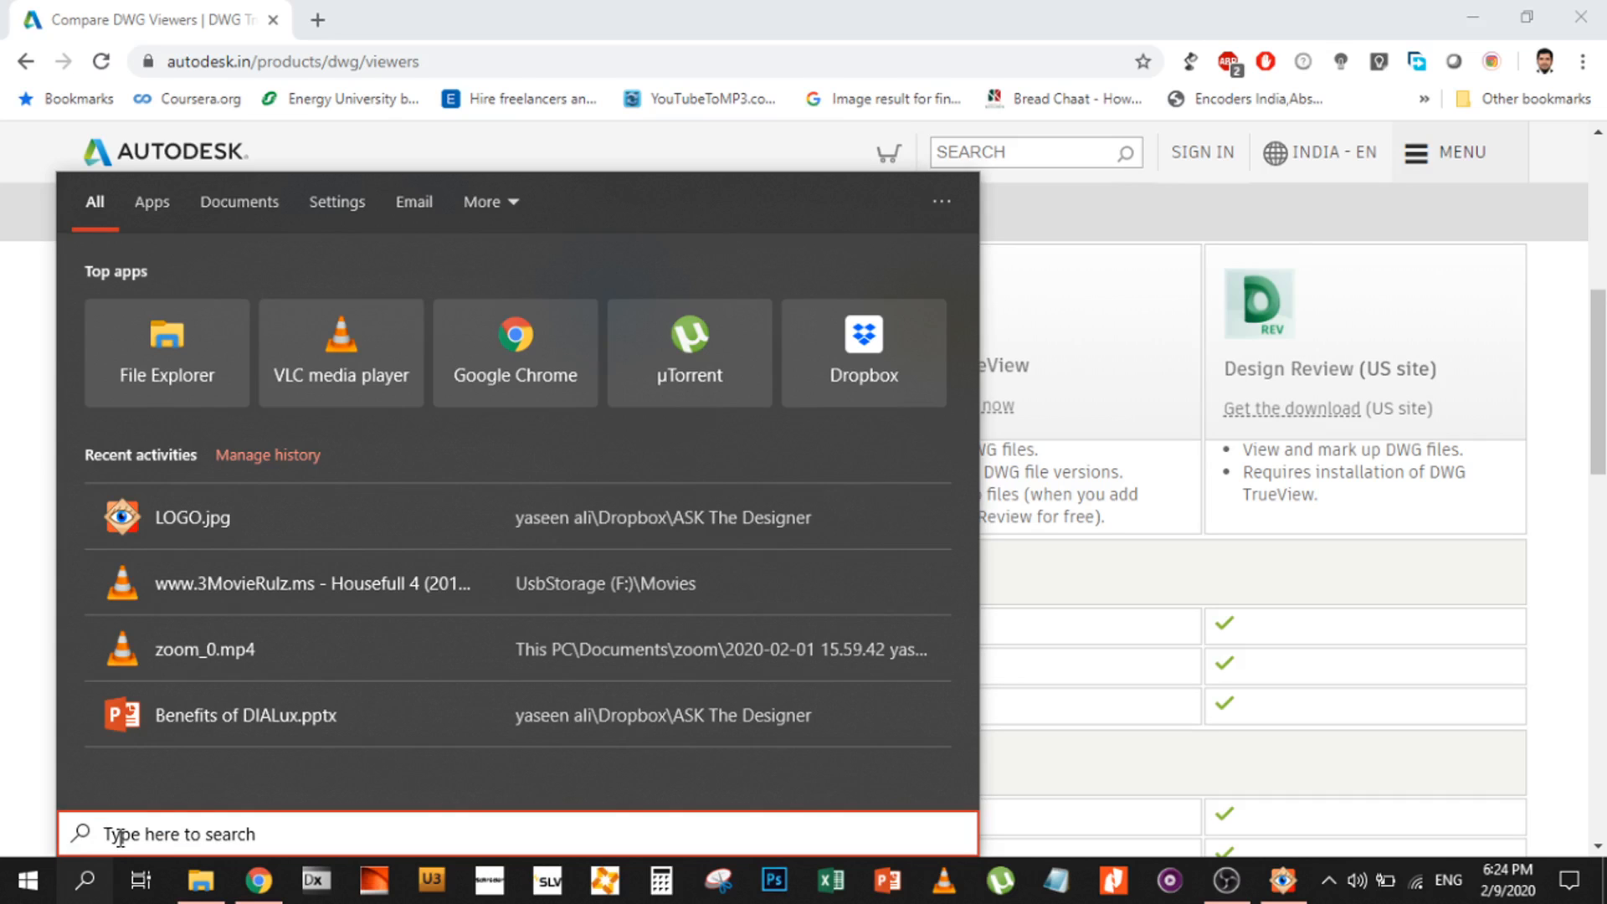
pyautogui.write('dw')
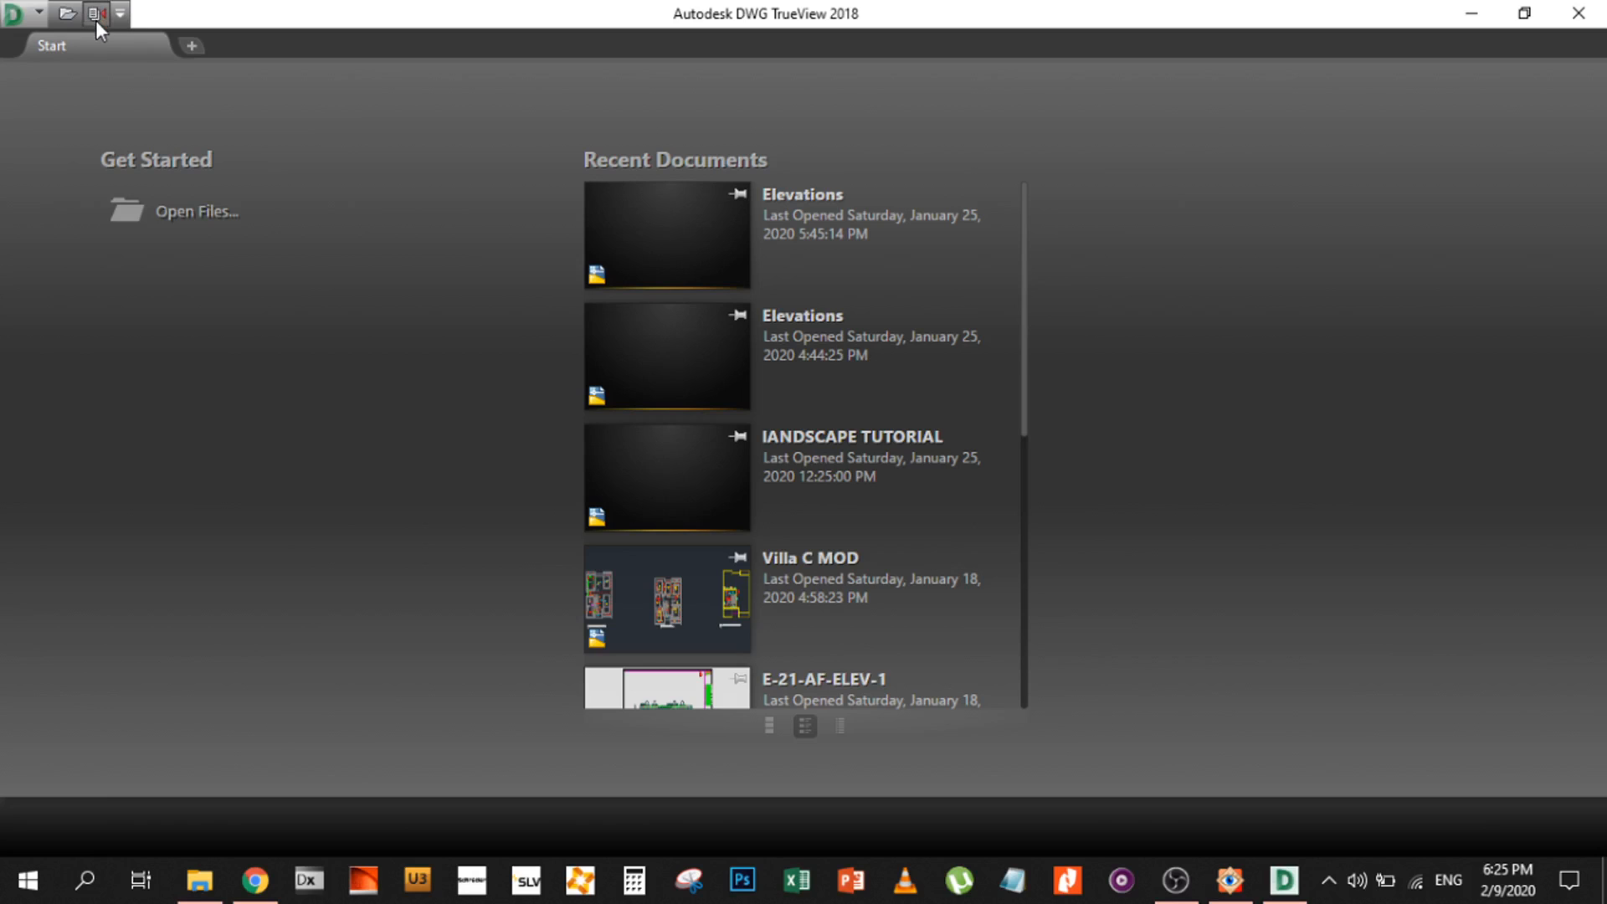
pyautogui.moveTo(109, 11)
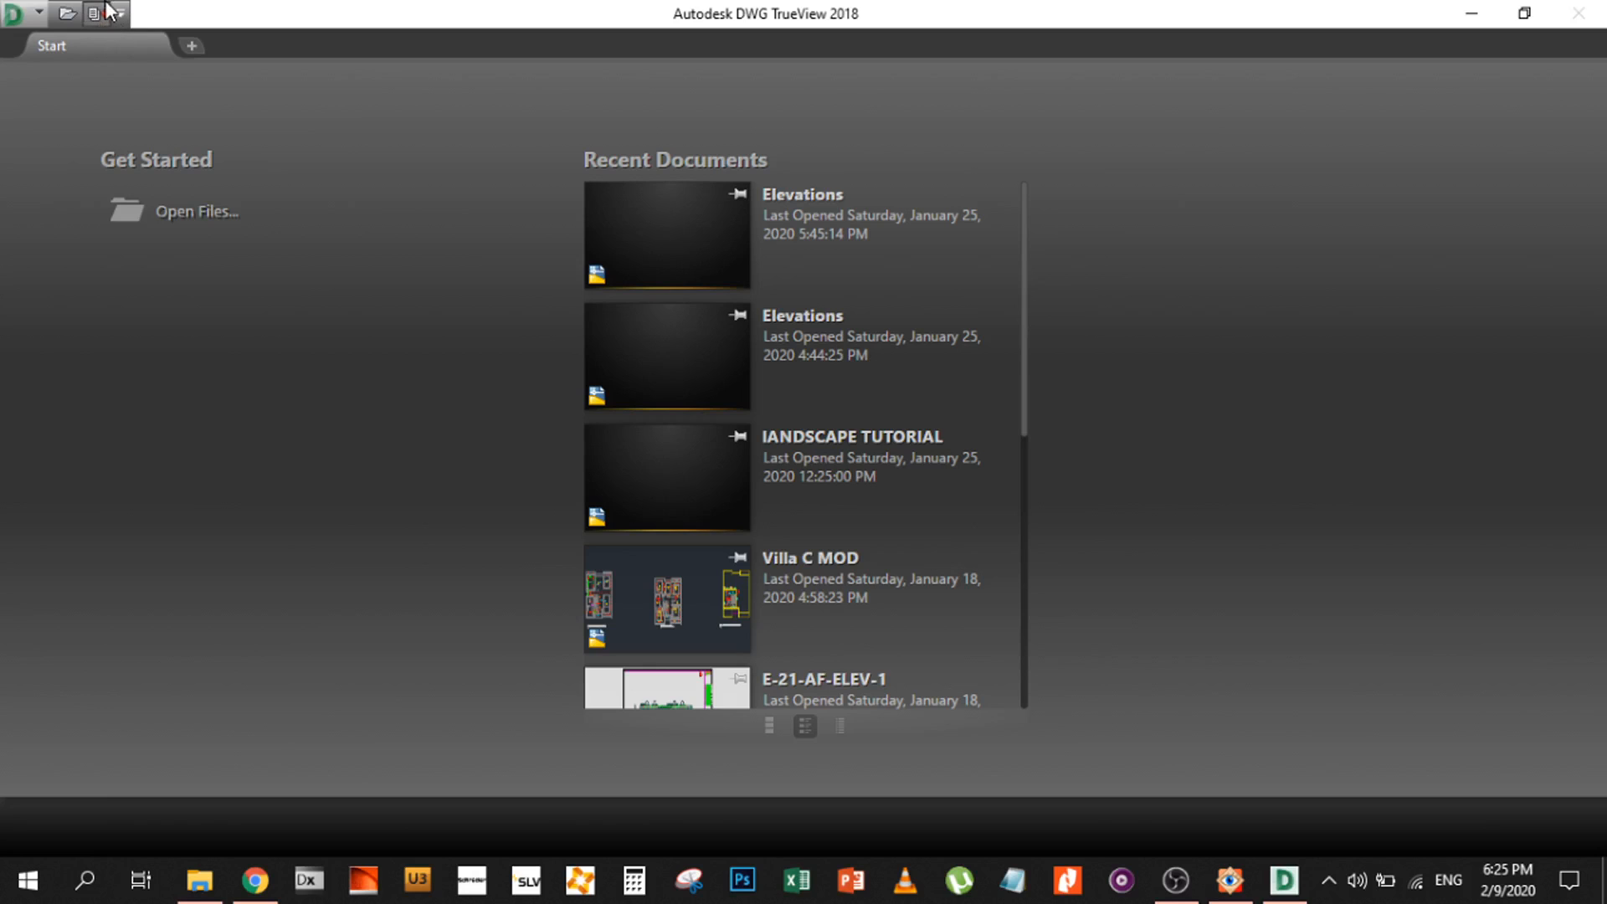
pyautogui.moveTo(113, 18)
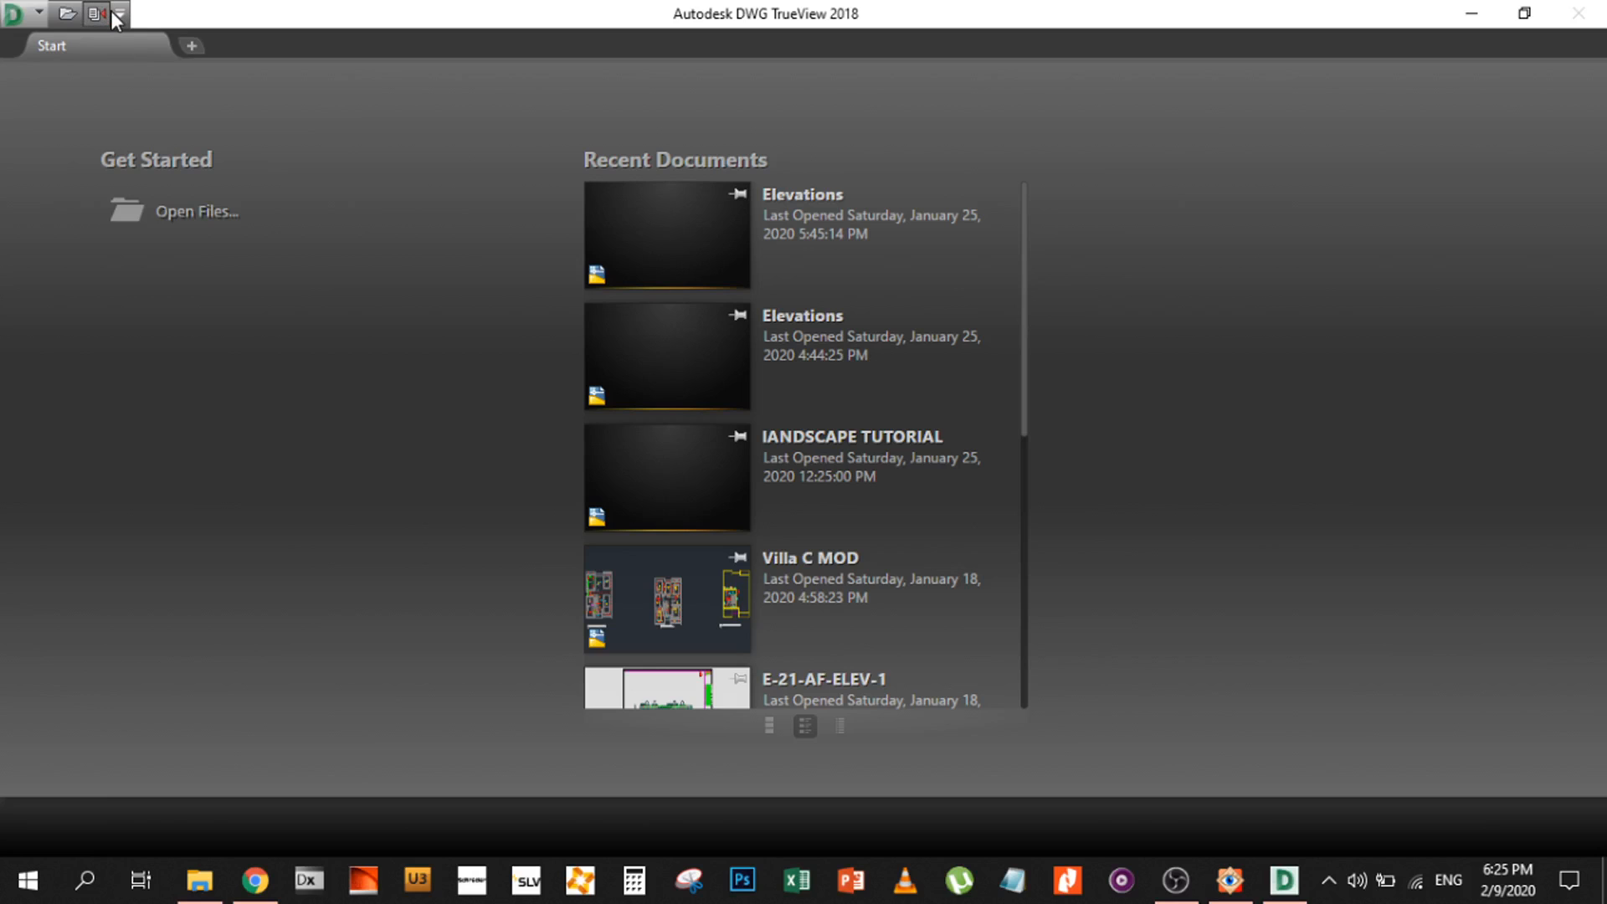
pyautogui.moveTo(98, 31)
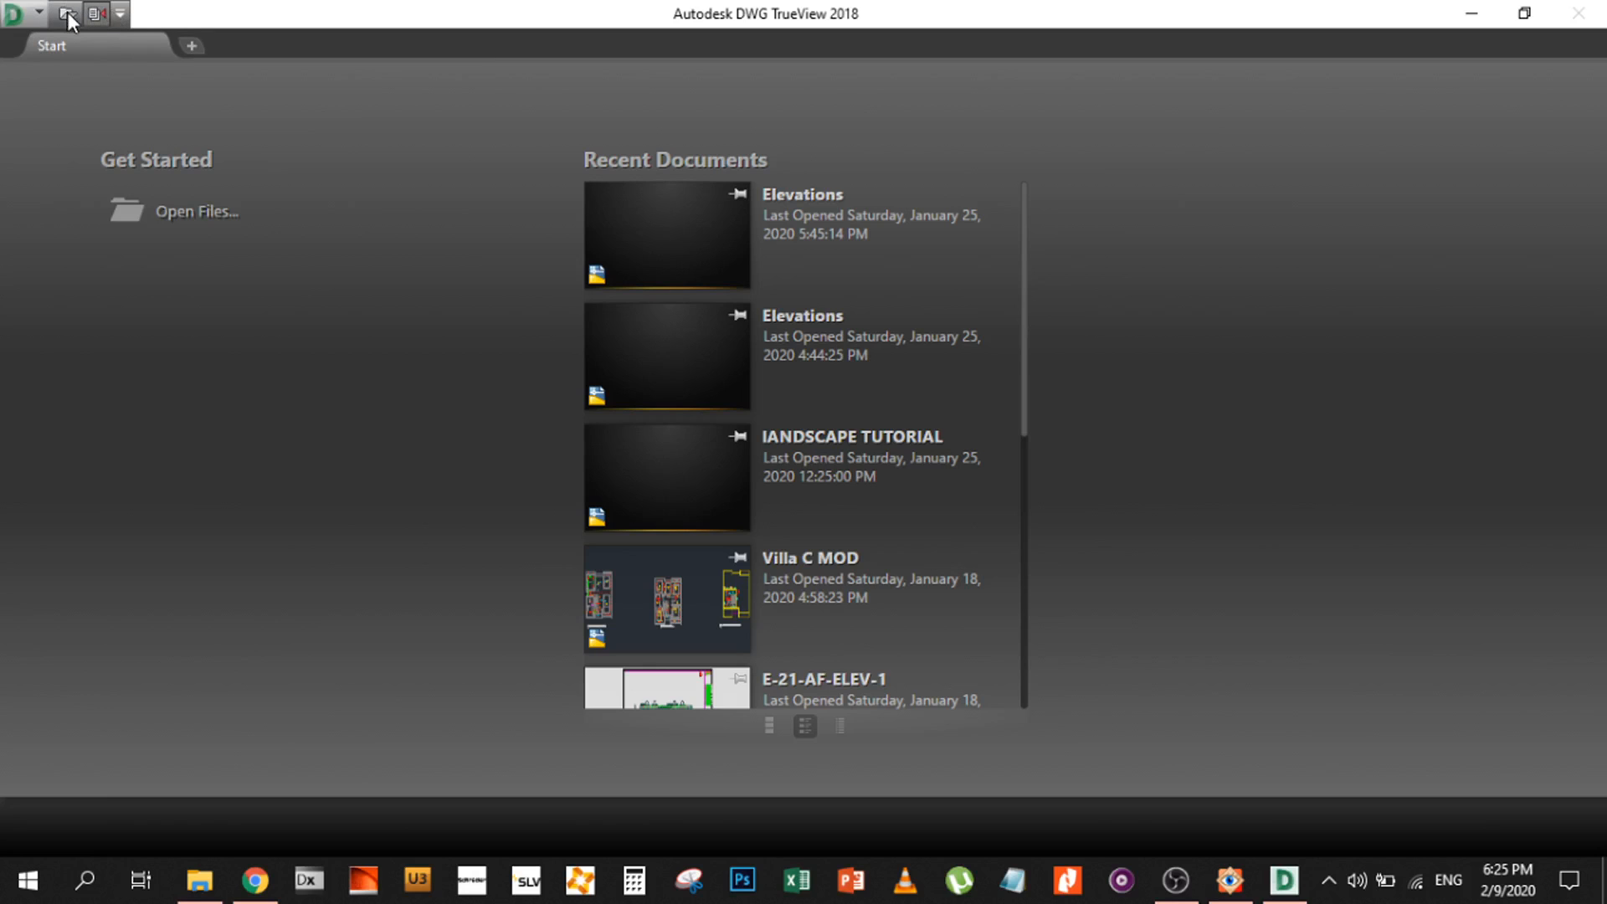
pyautogui.moveTo(91, 20)
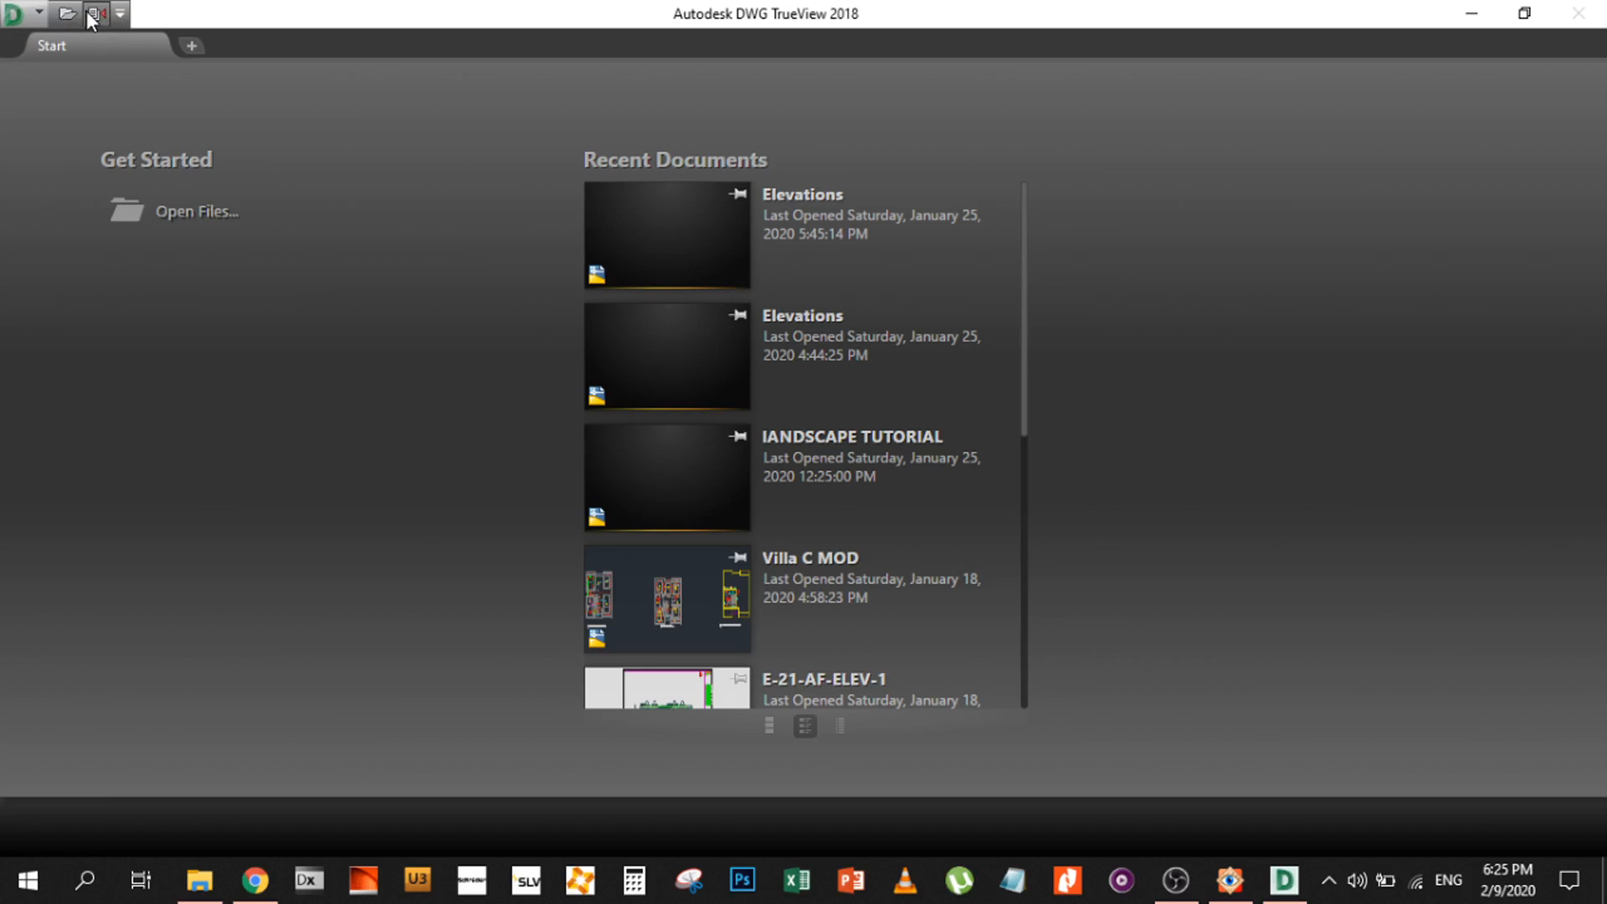
pyautogui.moveTo(138, 191)
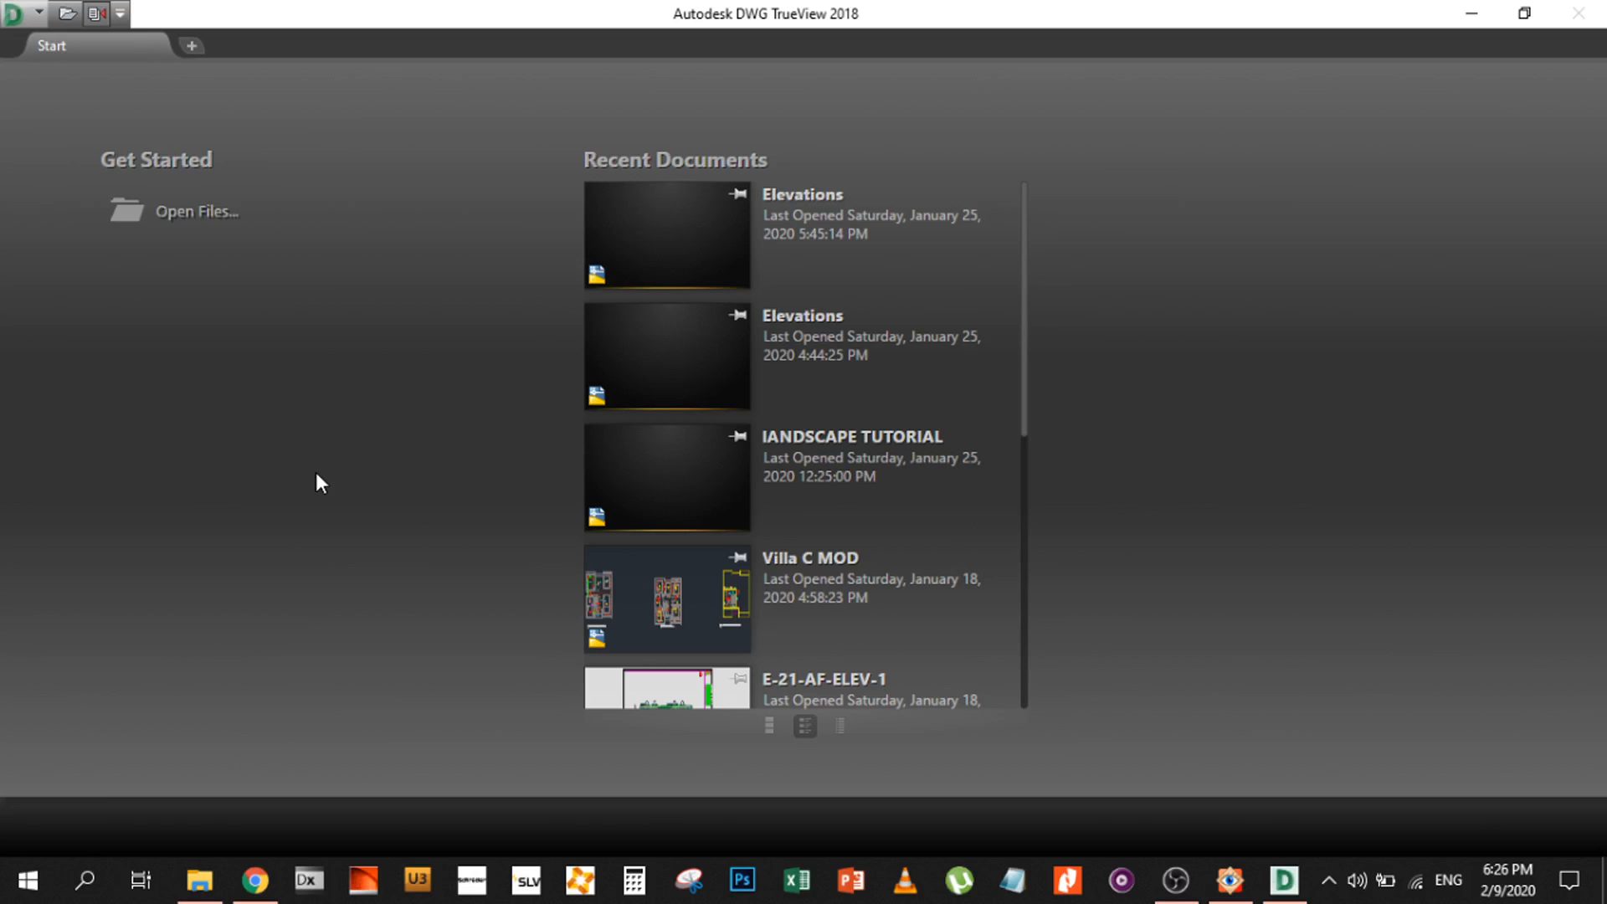
pyautogui.moveTo(102, 37)
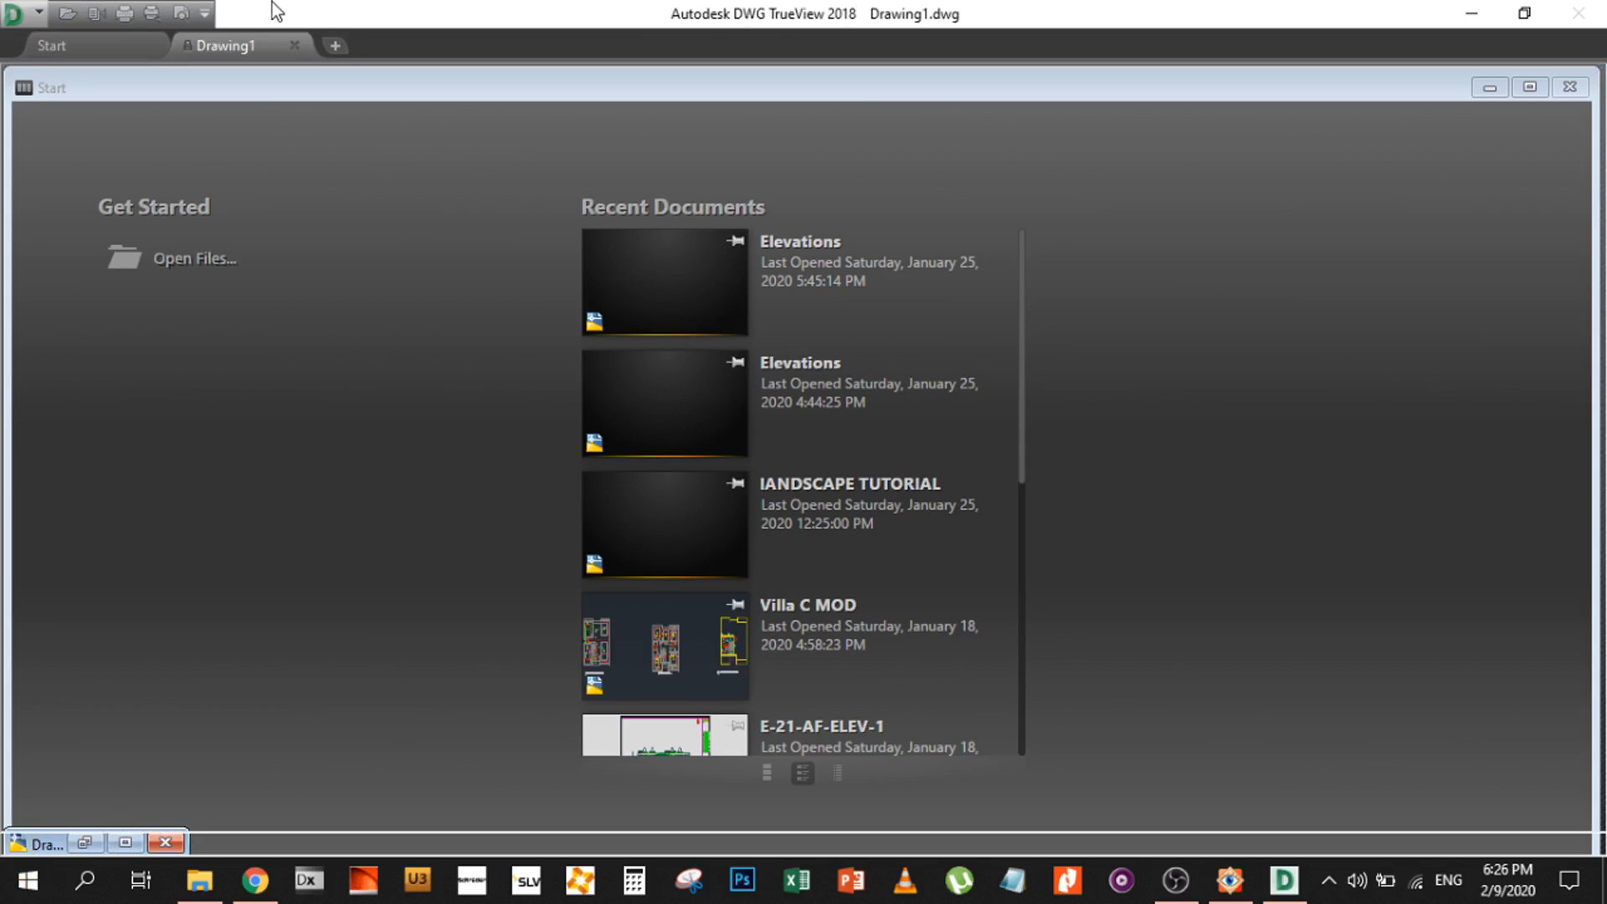
pyautogui.moveTo(259, 125)
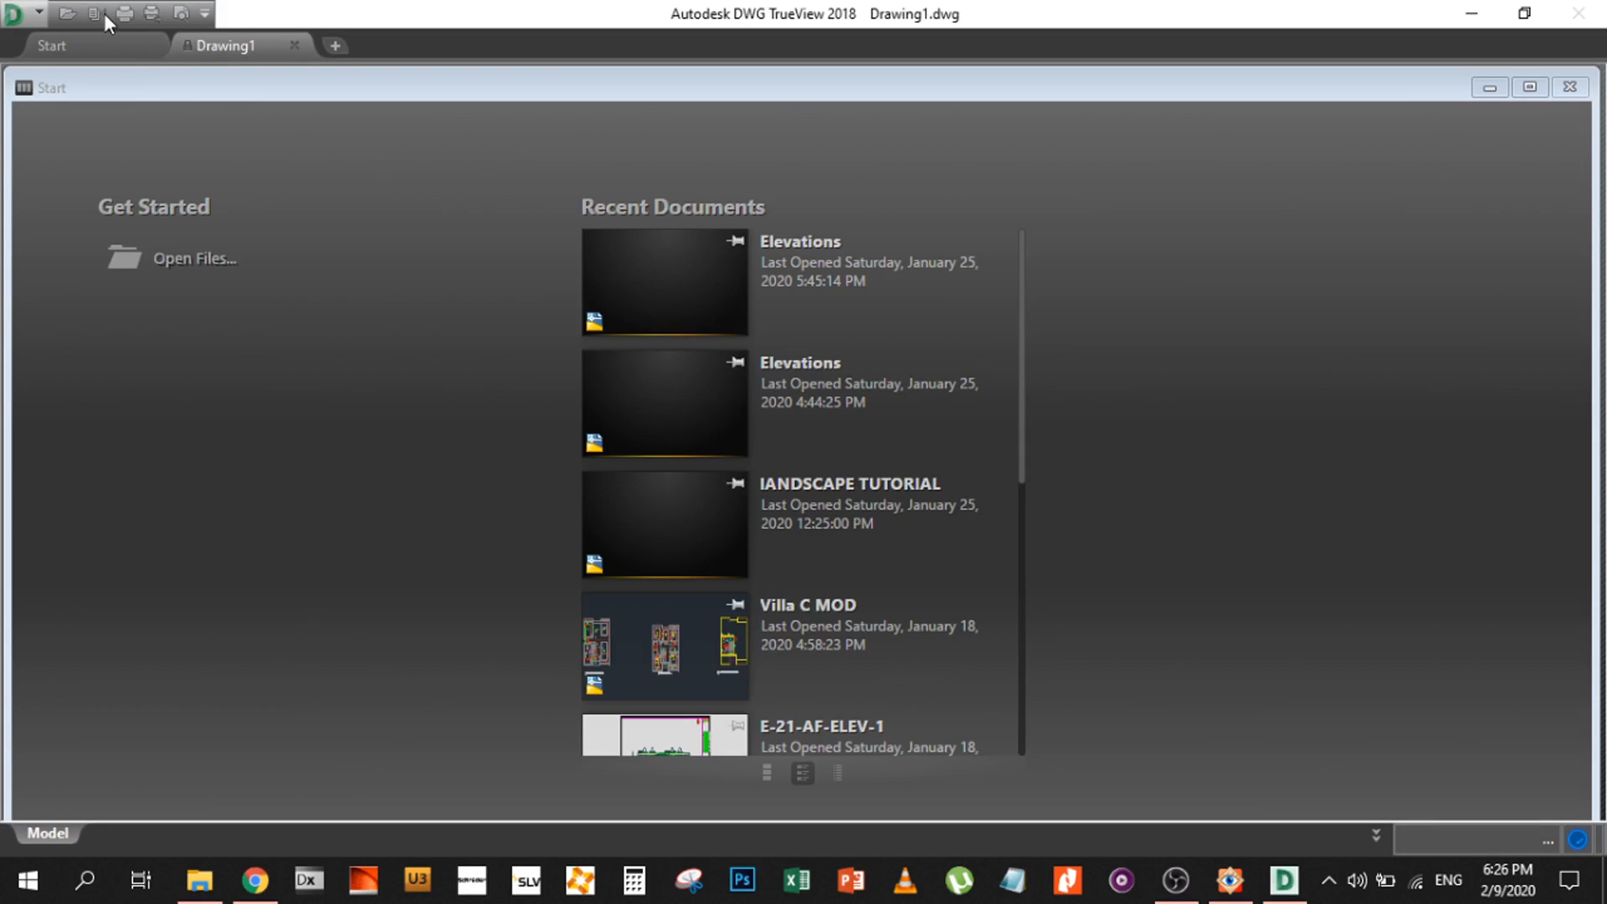
pyautogui.moveTo(1462, 834)
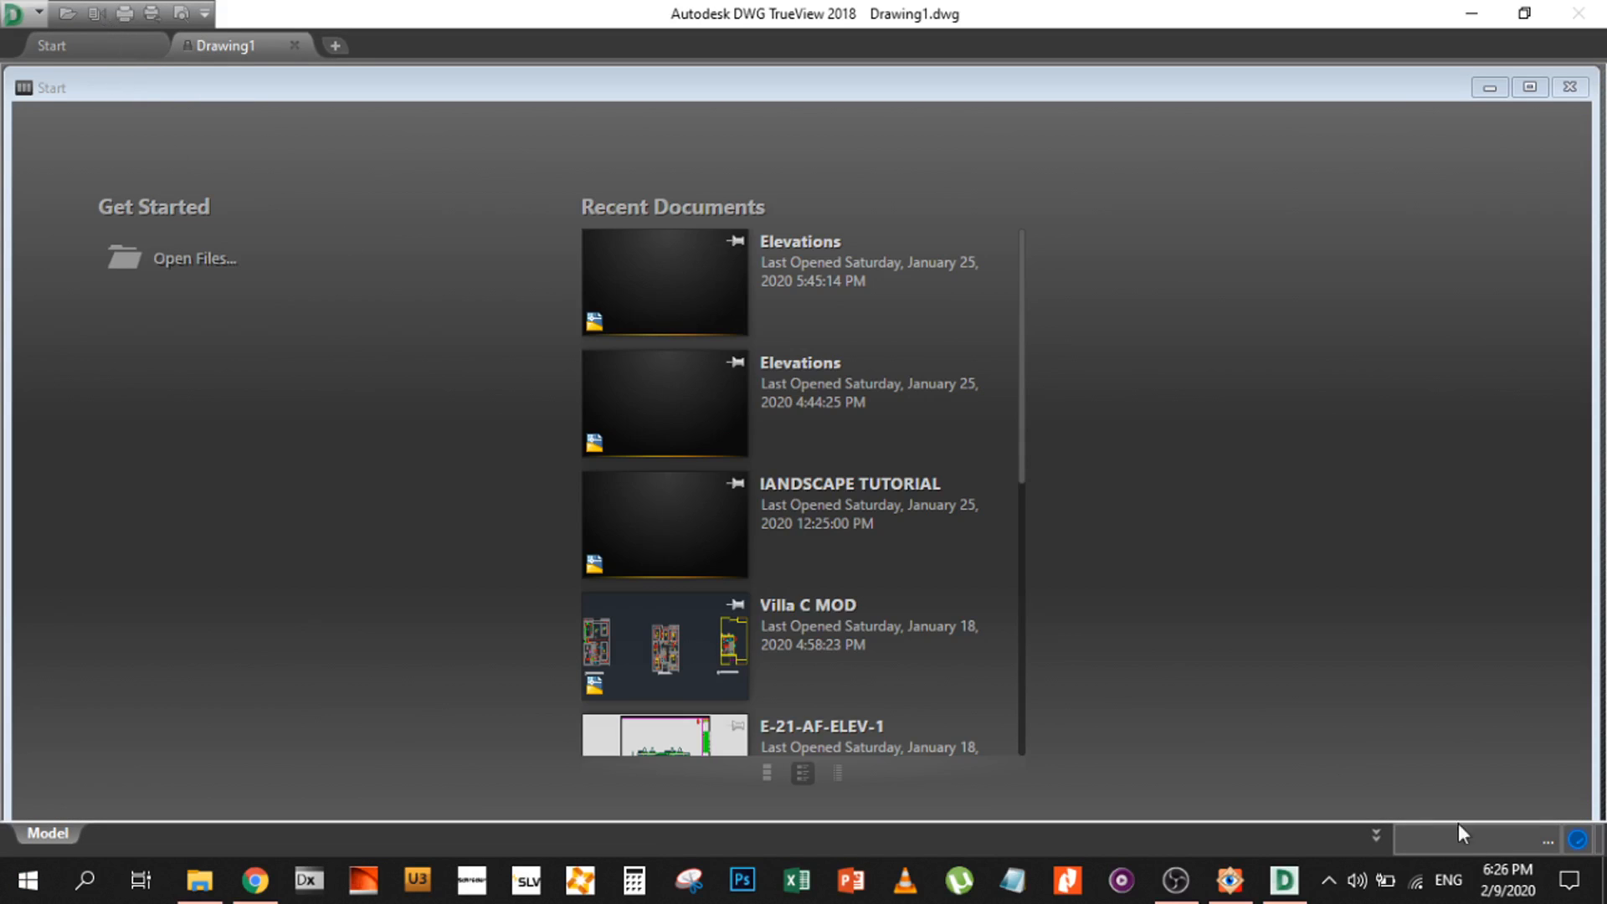
pyautogui.moveTo(41, 54)
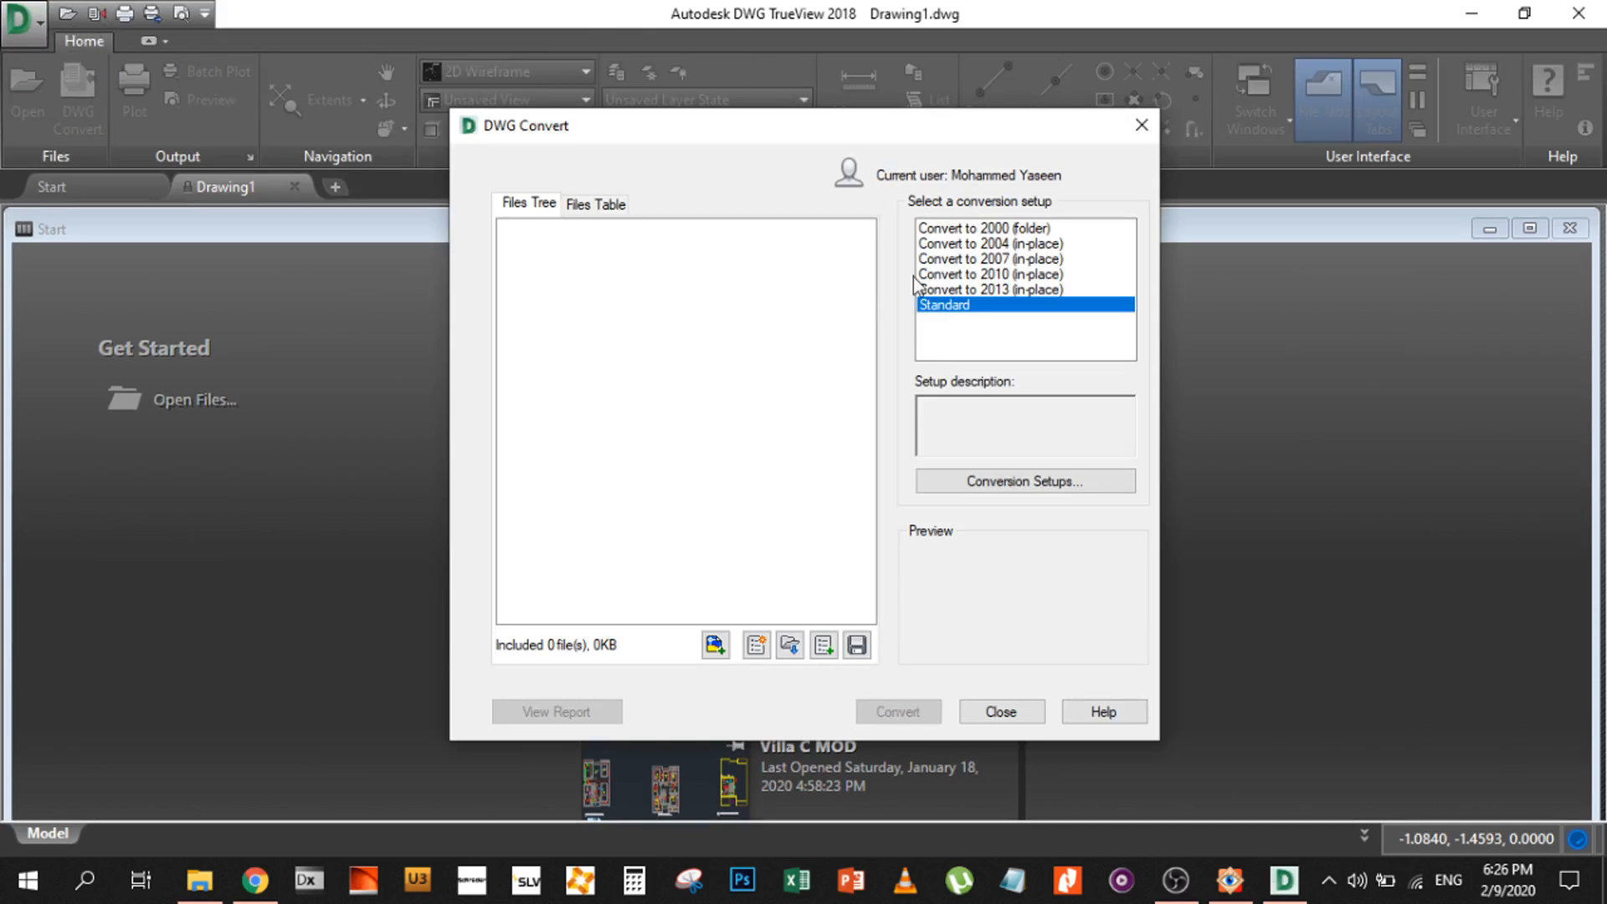
pyautogui.moveTo(789, 312)
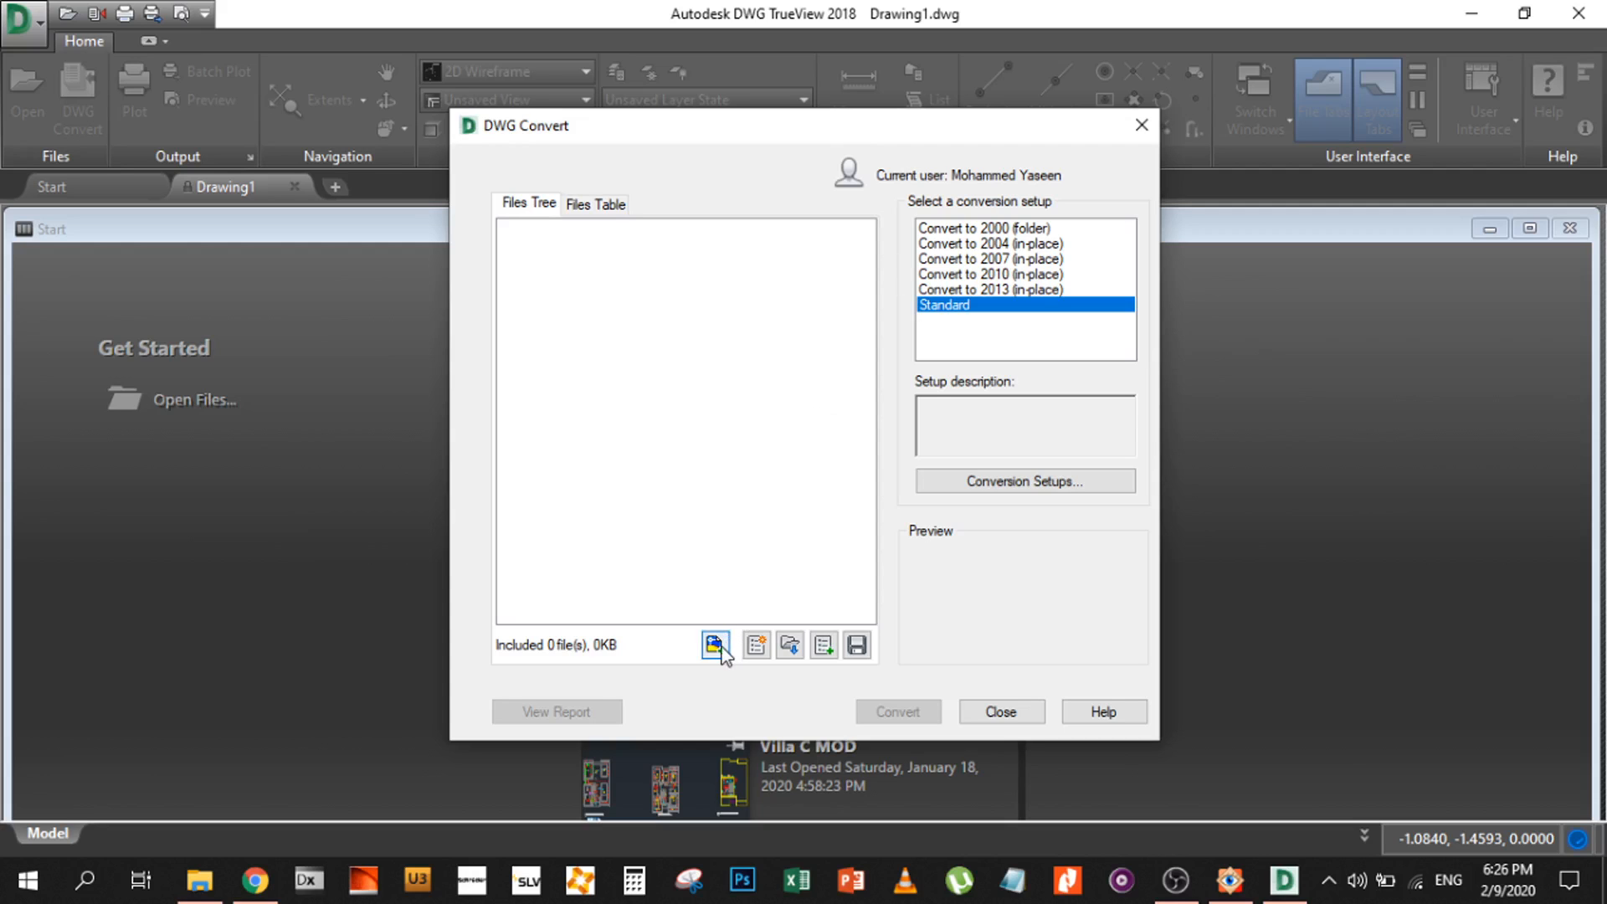
# Add Lux Contour plots.dwg to the DWG Convert file list
pyautogui.click(714, 644)
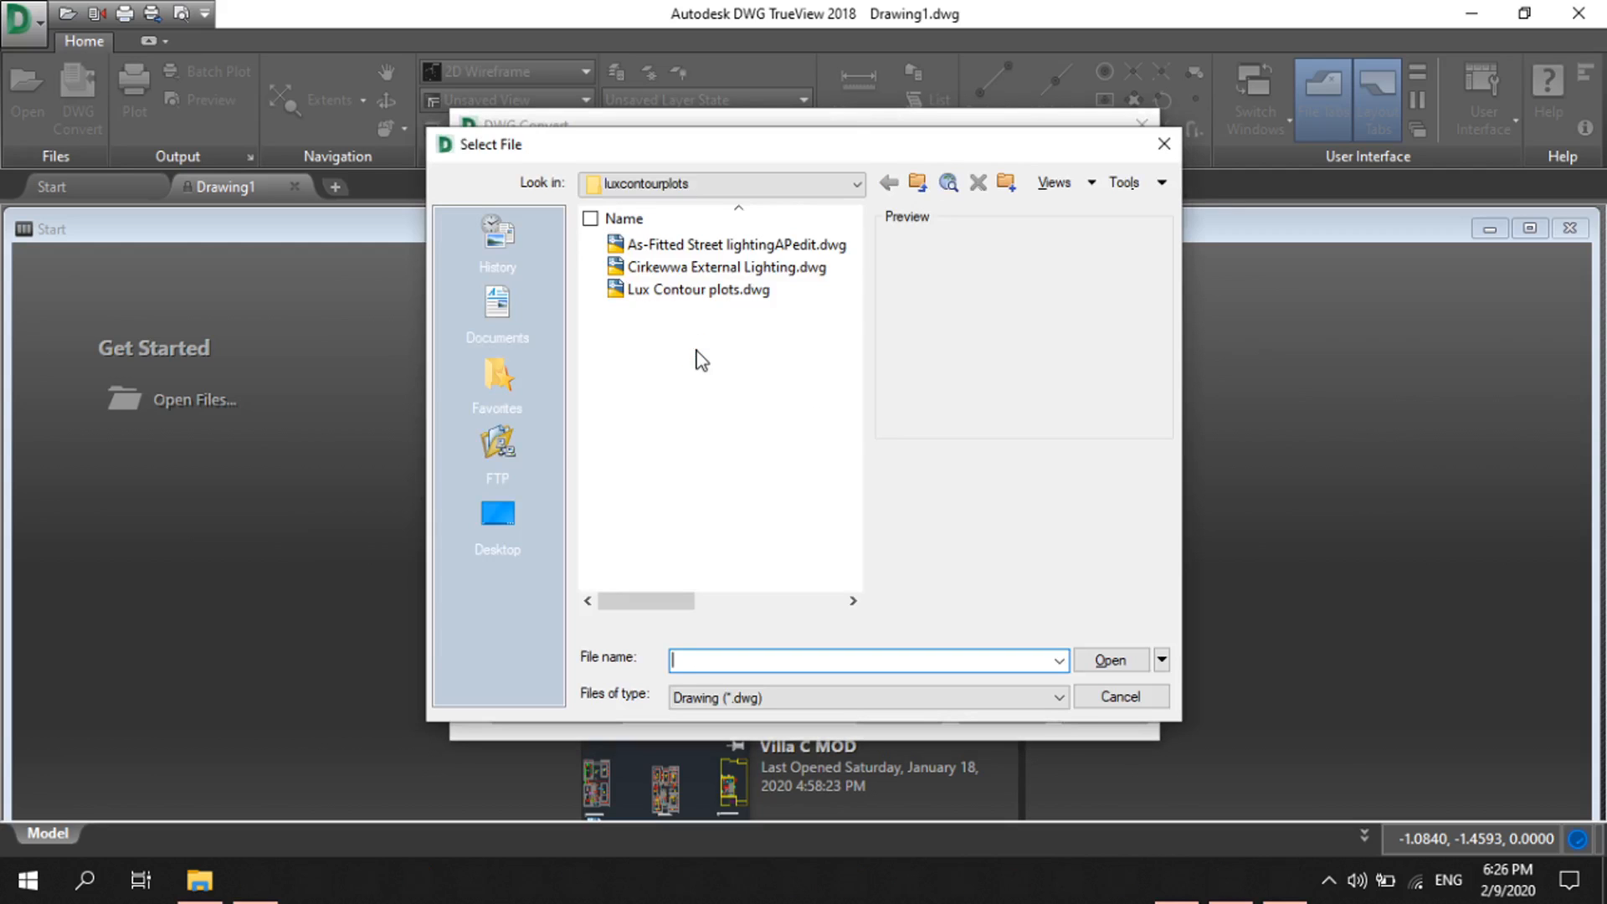
pyautogui.click(699, 289)
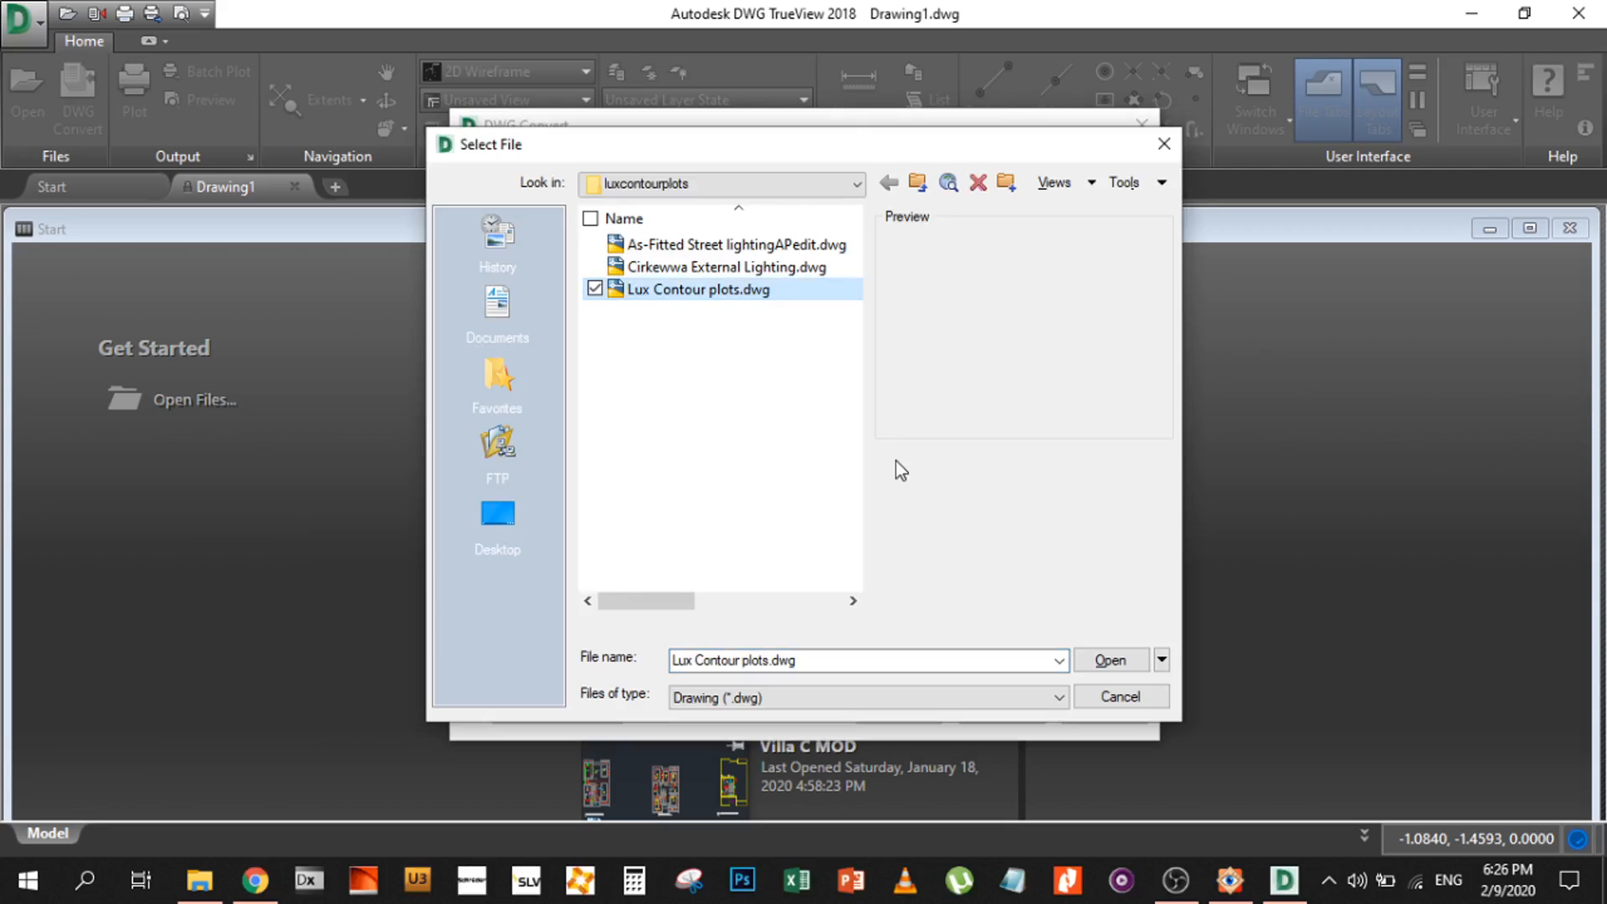
pyautogui.click(1108, 660)
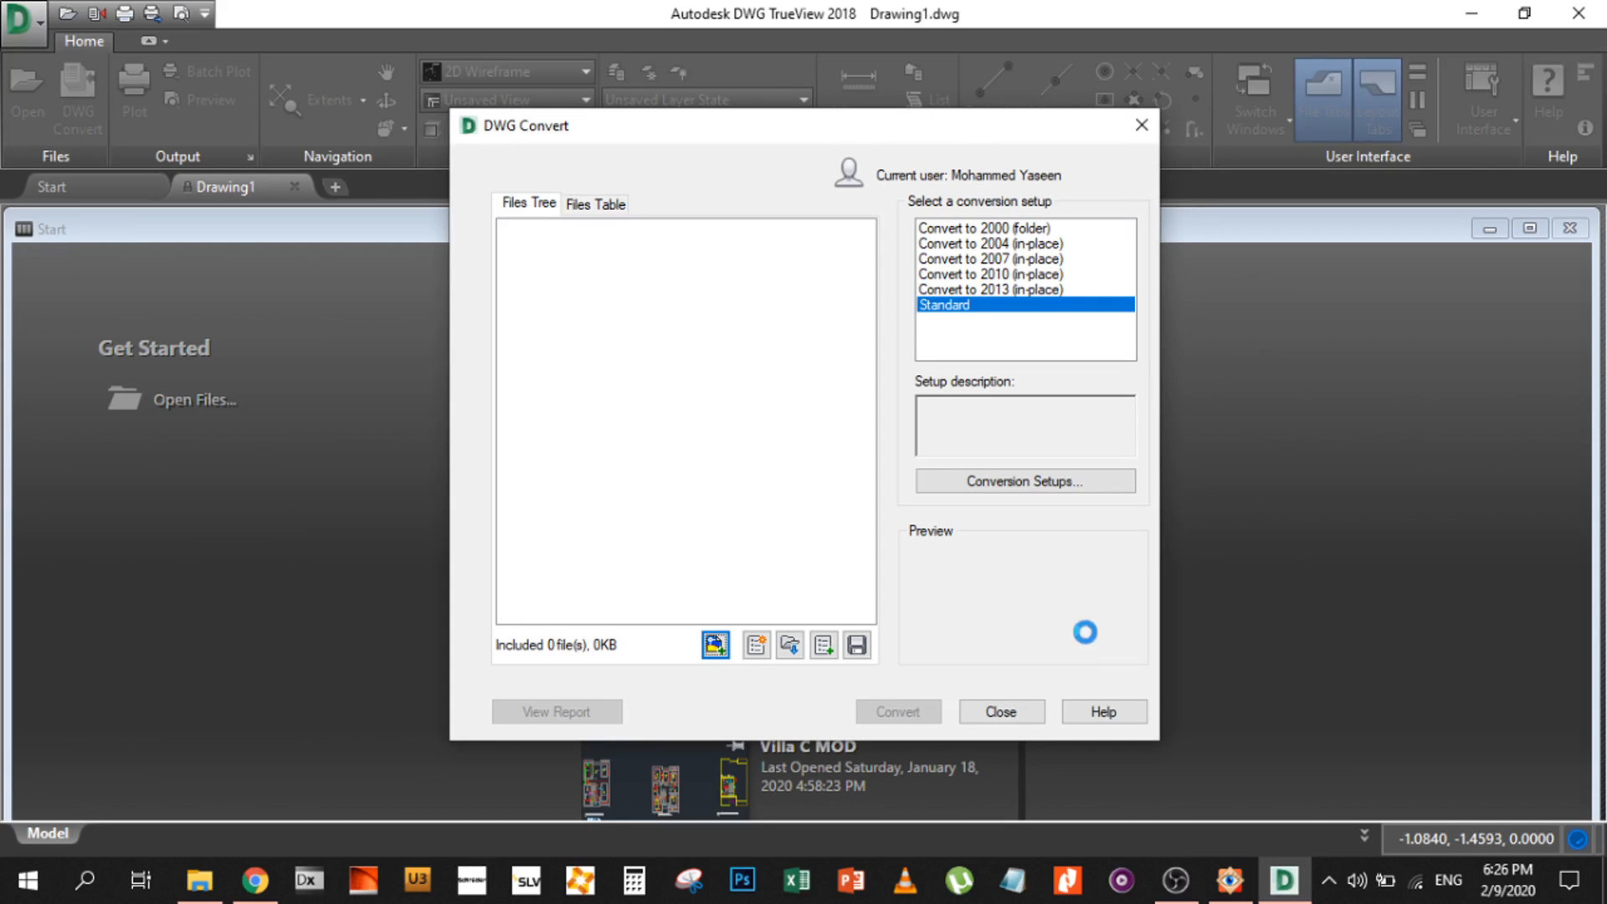
pyautogui.click(714, 643)
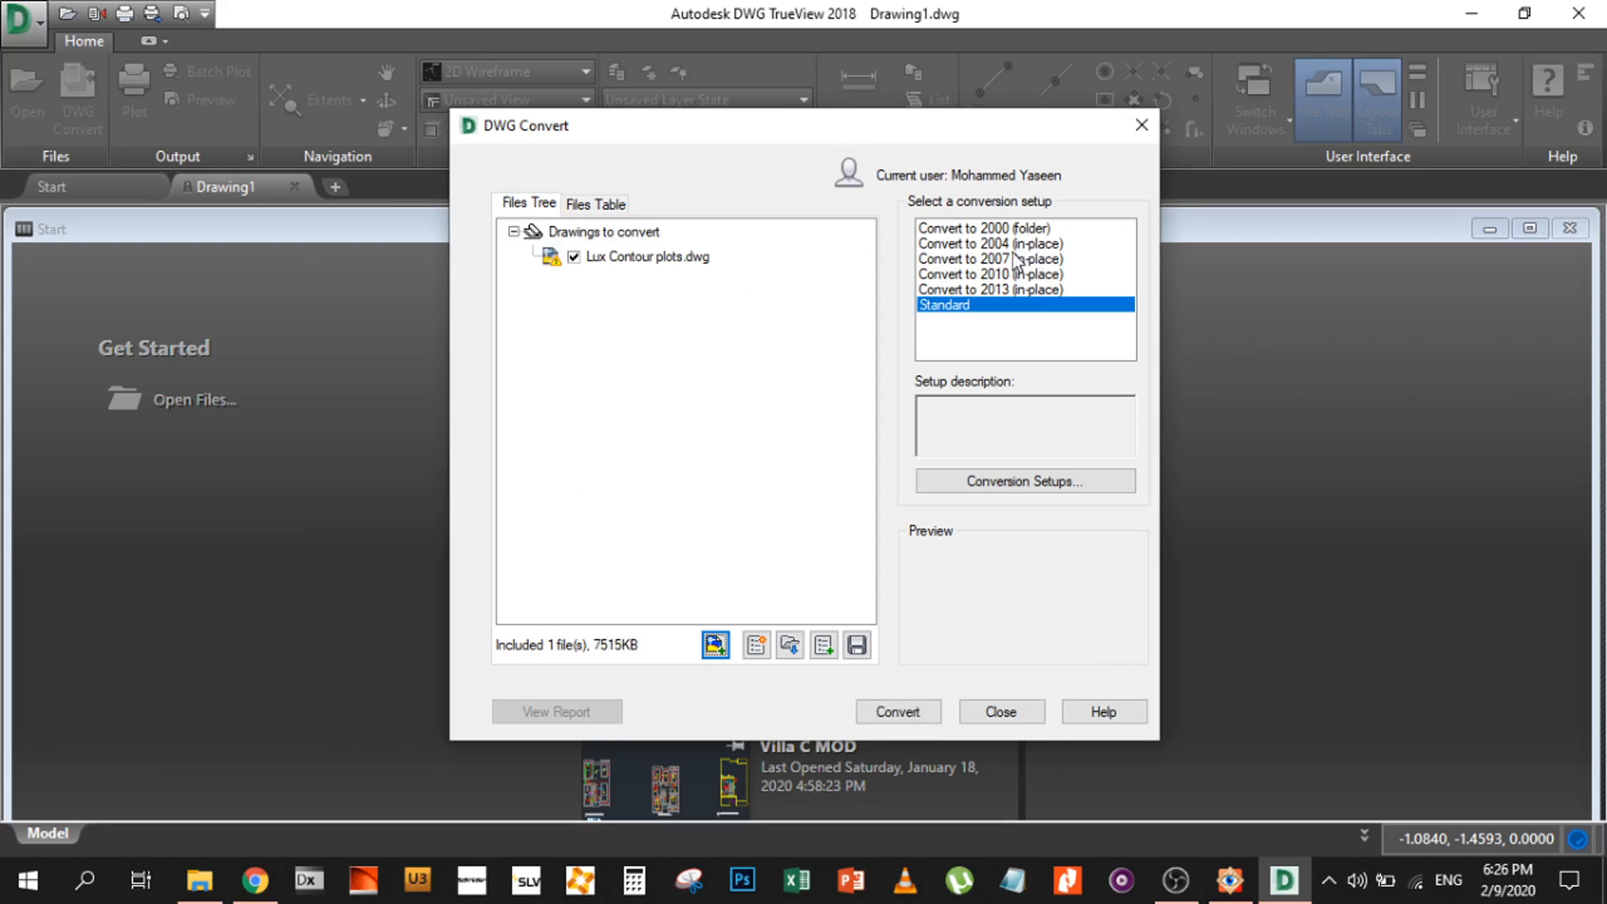
# Choose the 'Convert to 2013 (in-place)' setup and run the conversion
pyautogui.click(990, 244)
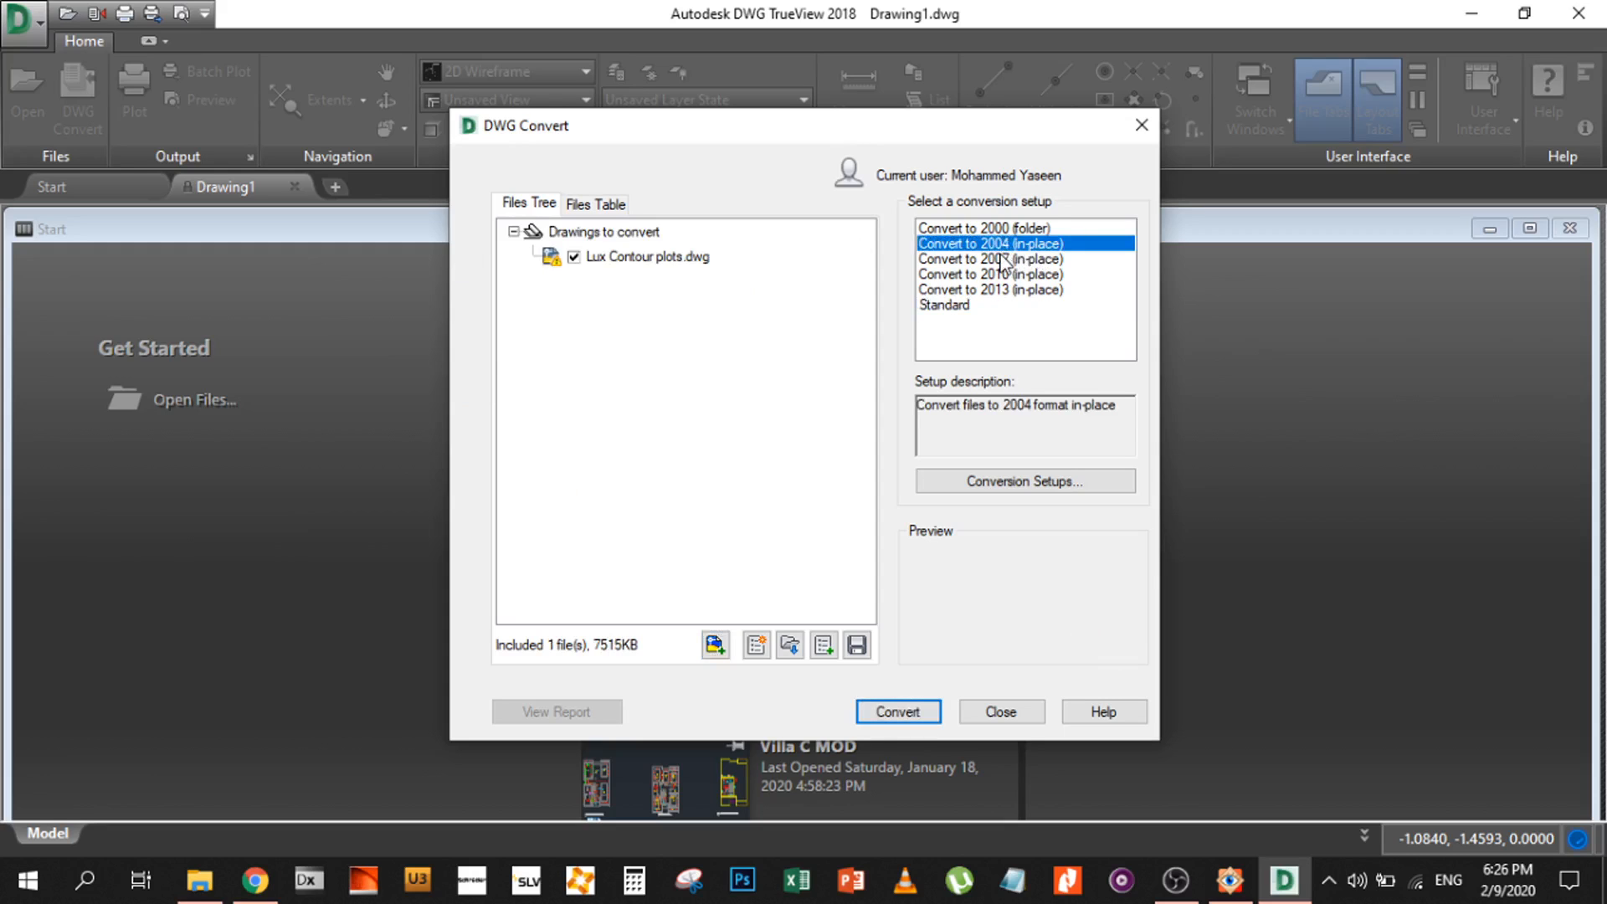
pyautogui.click(990, 289)
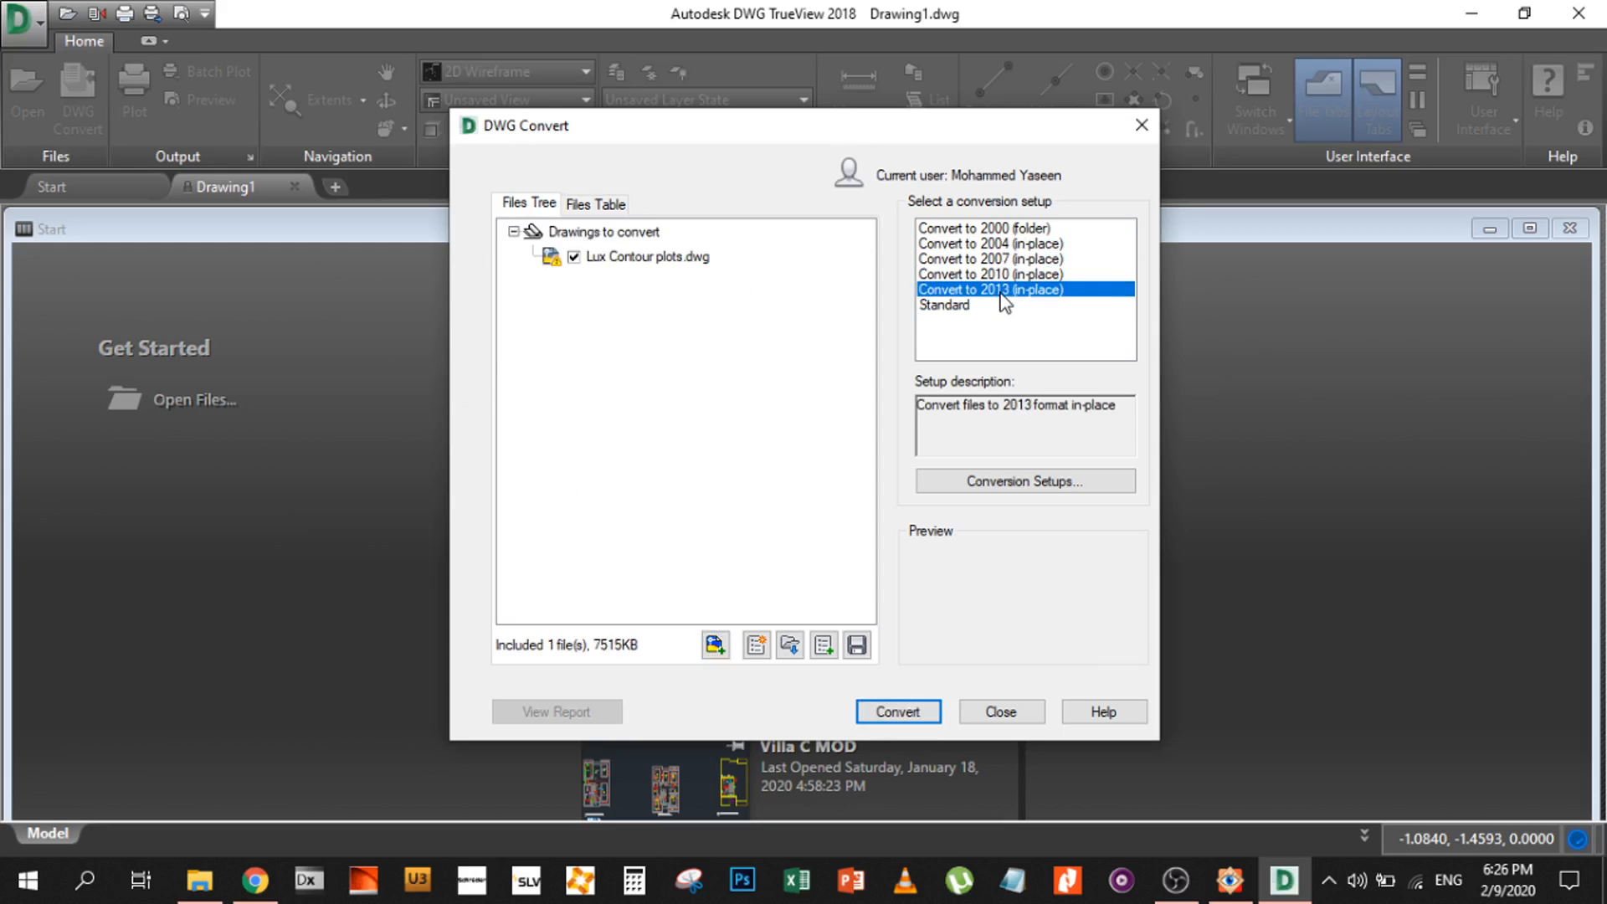
pyautogui.click(945, 305)
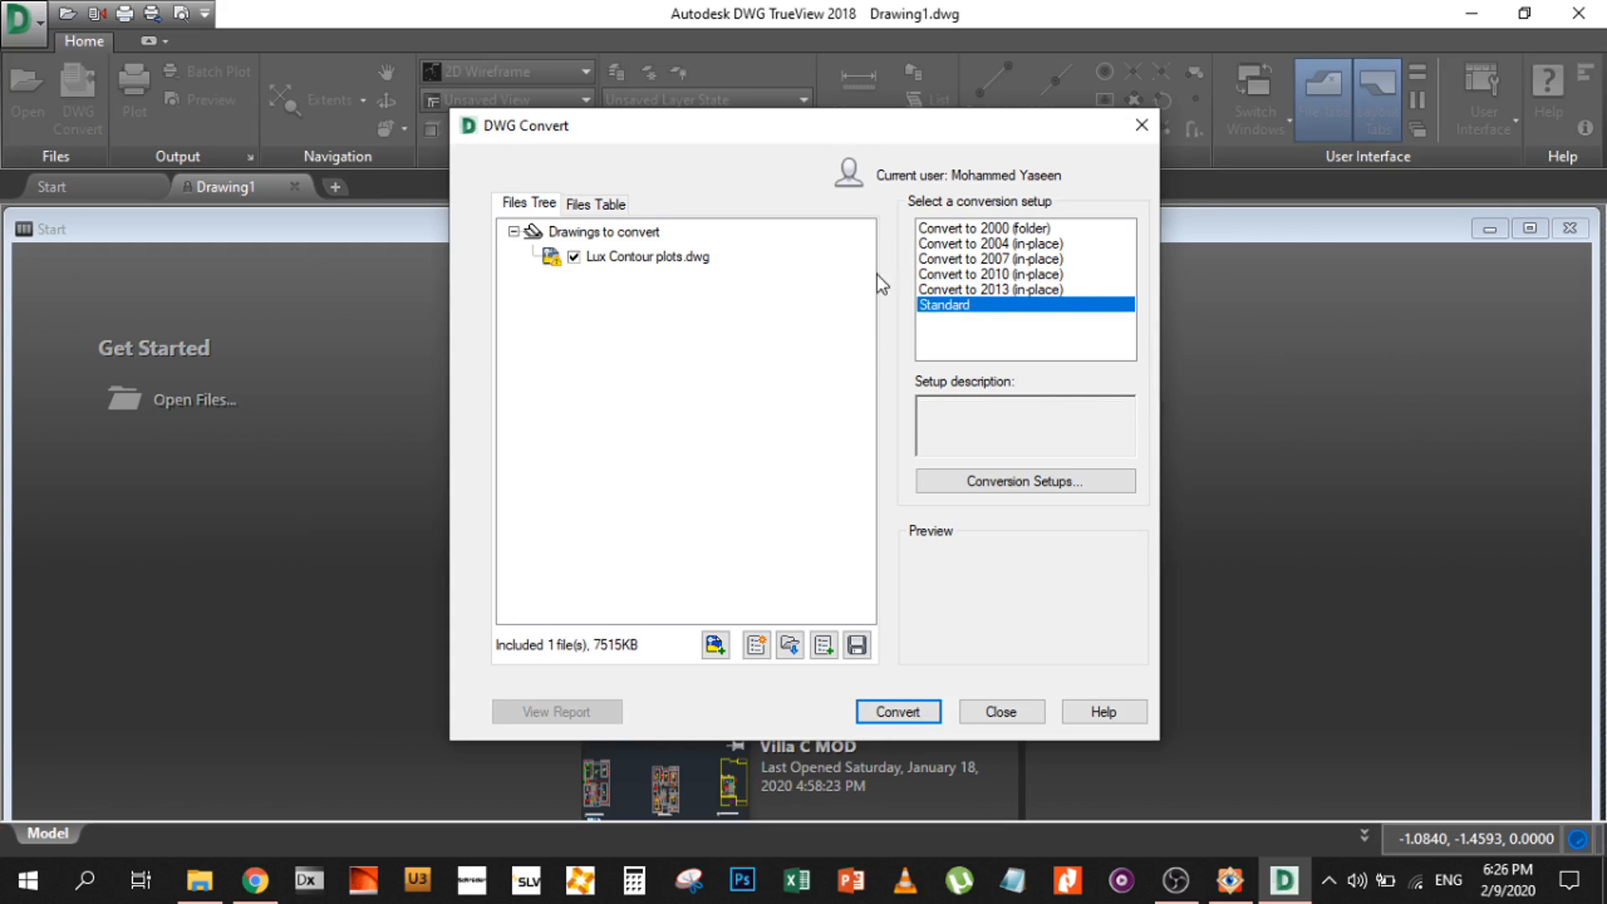
pyautogui.moveTo(941, 695)
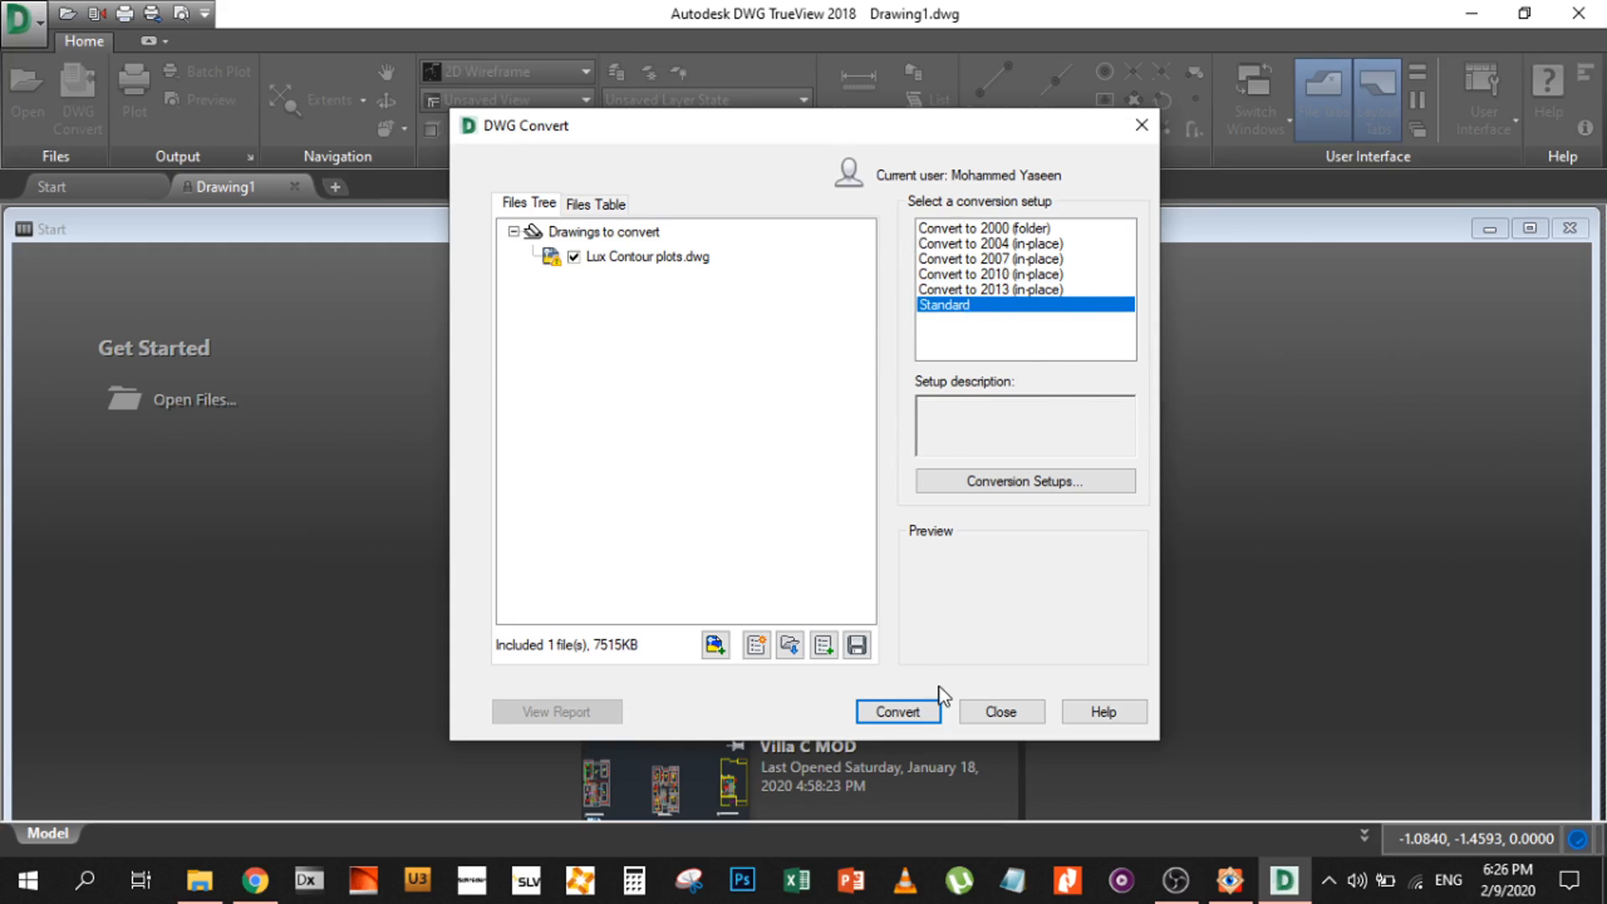
pyautogui.click(989, 289)
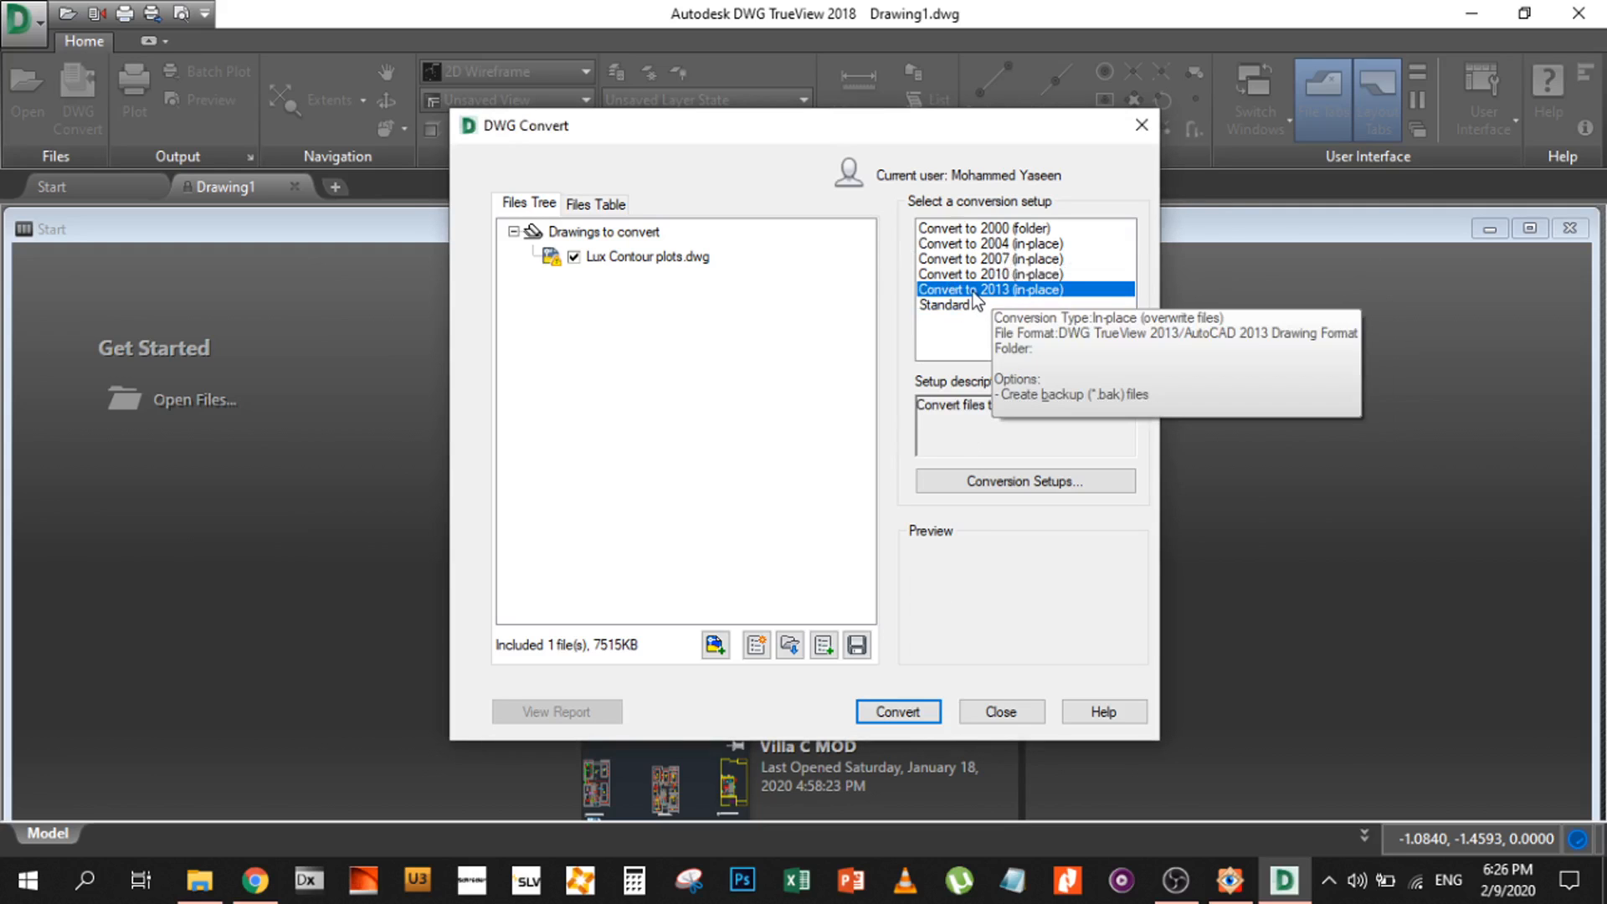
pyautogui.moveTo(1001, 336)
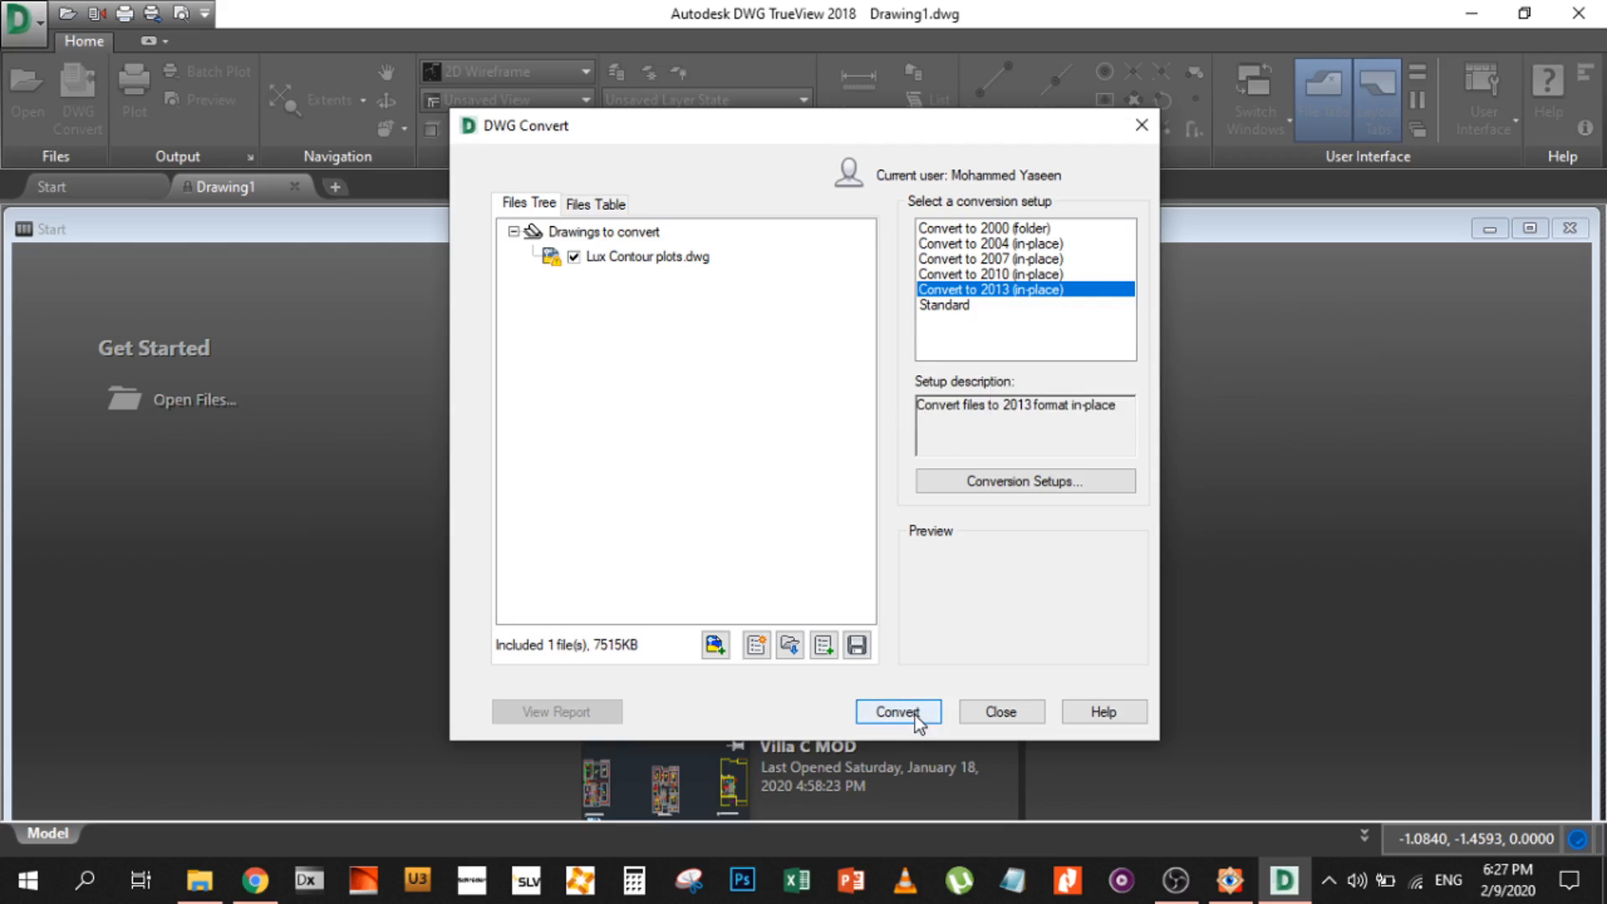
pyautogui.click(896, 712)
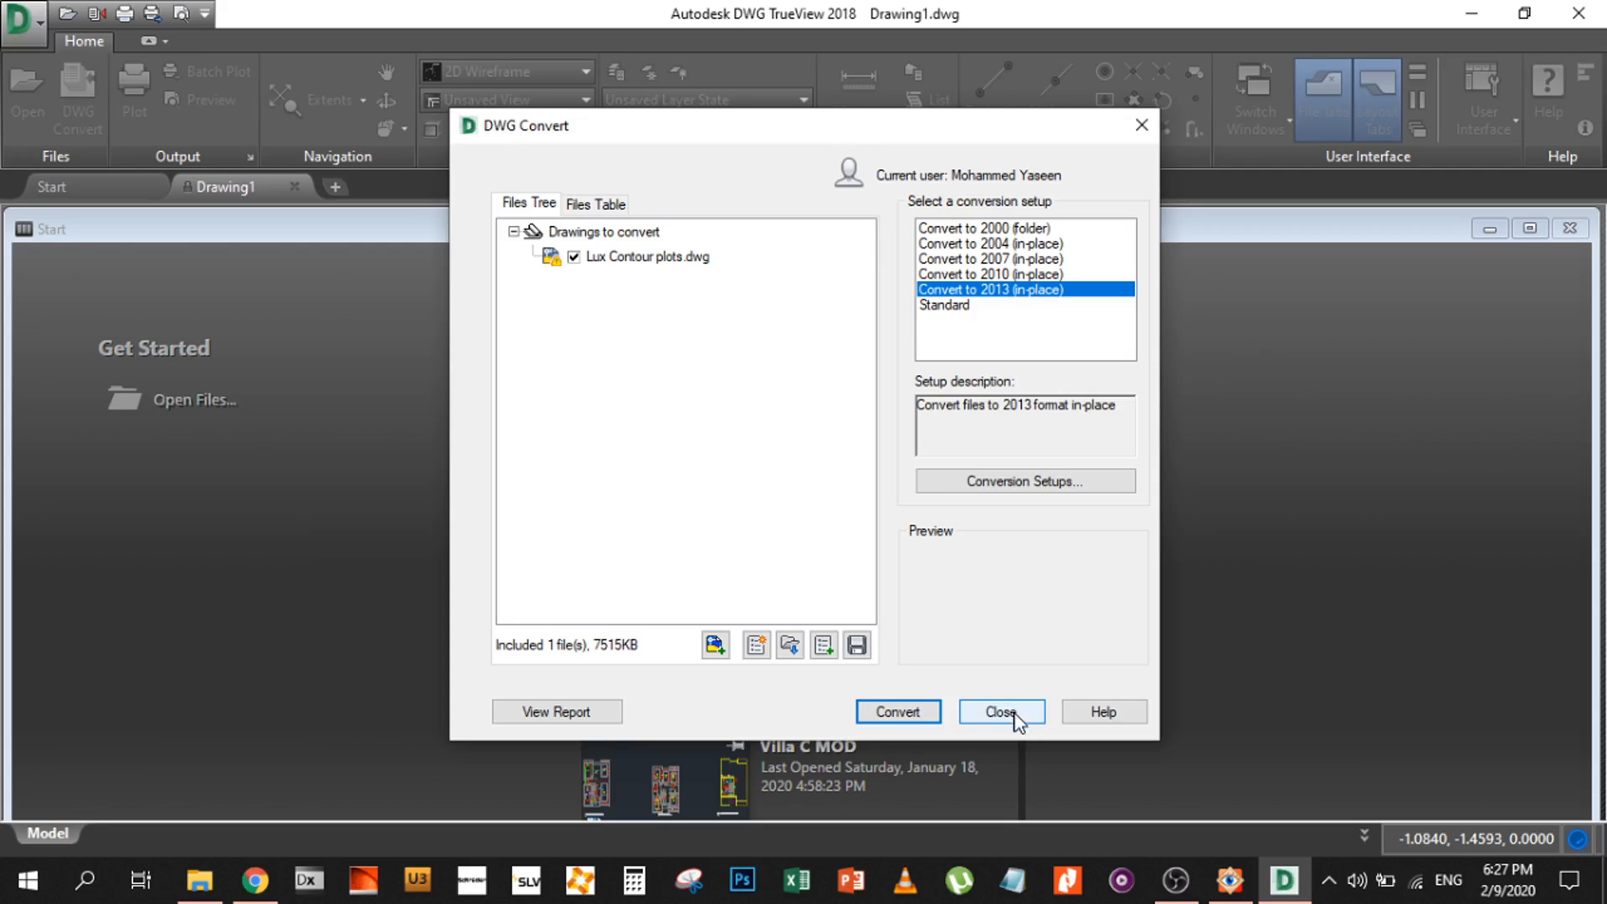
pyautogui.moveTo(993, 729)
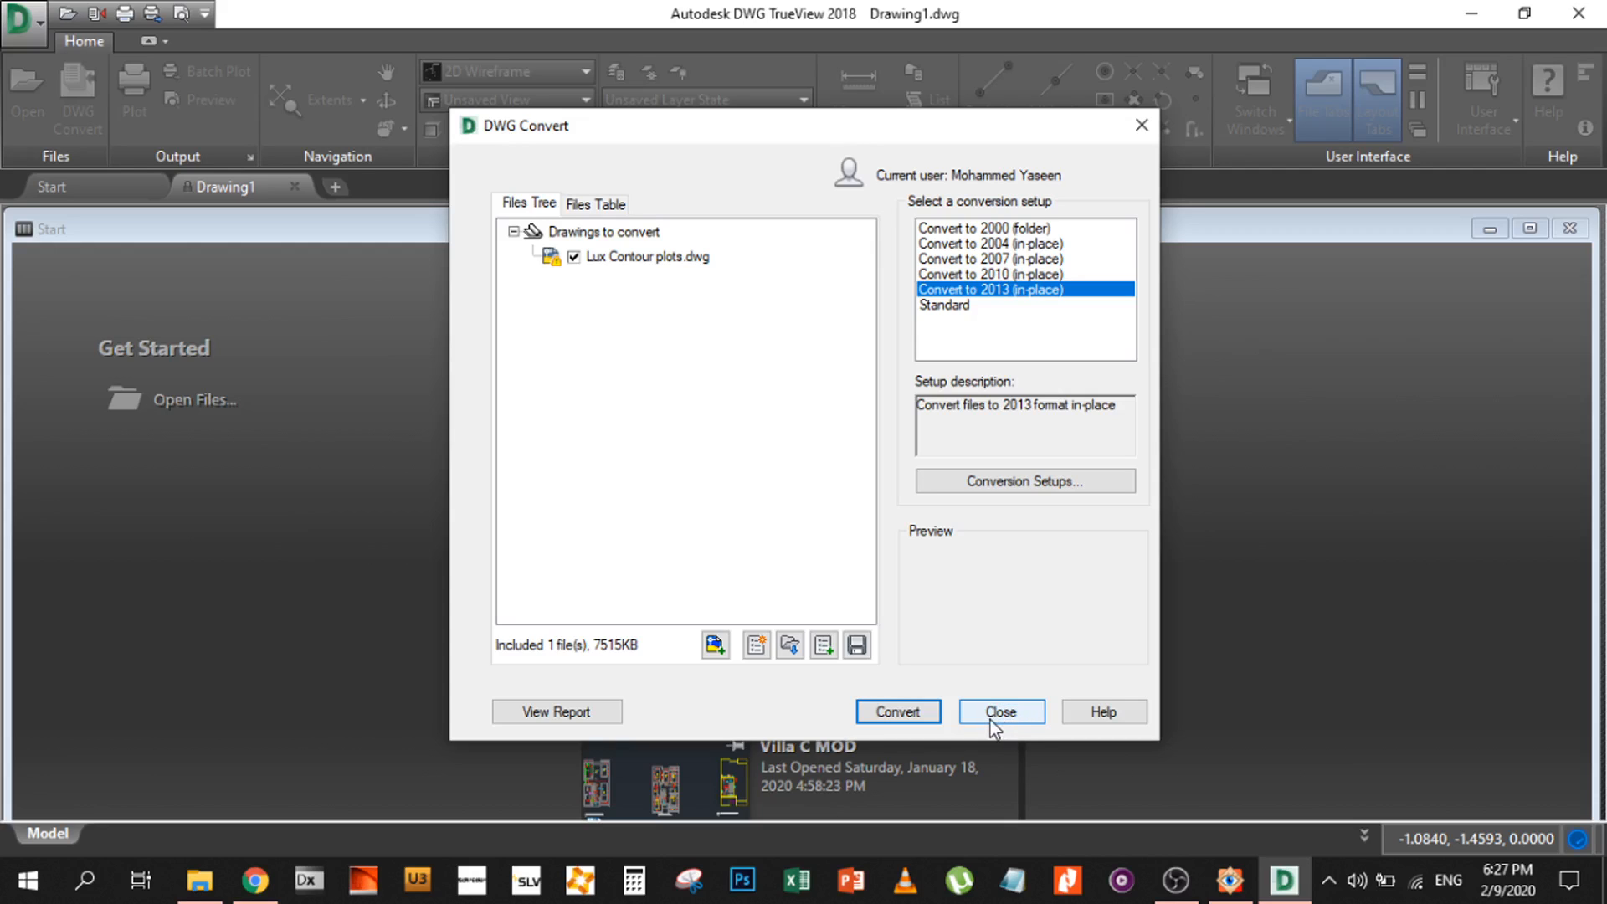
pyautogui.moveTo(1025, 724)
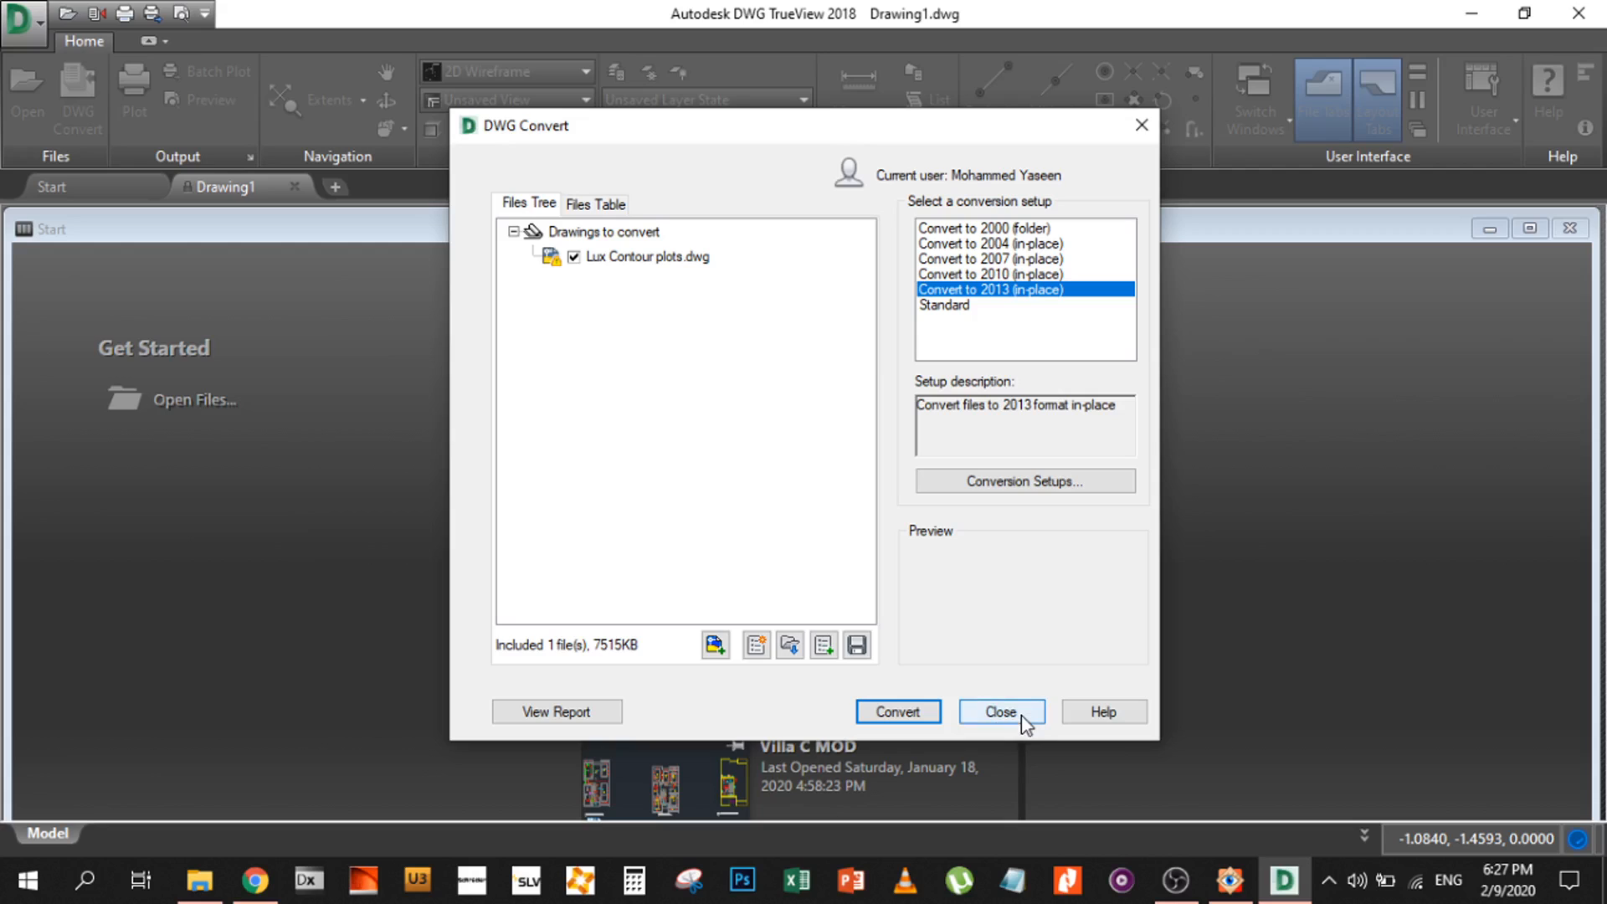